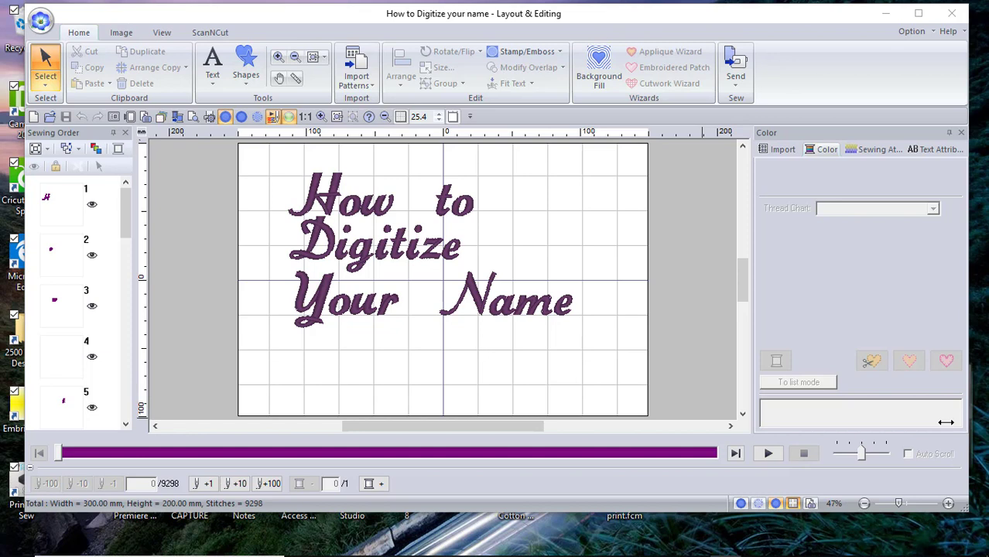
pyautogui.moveTo(496, 353)
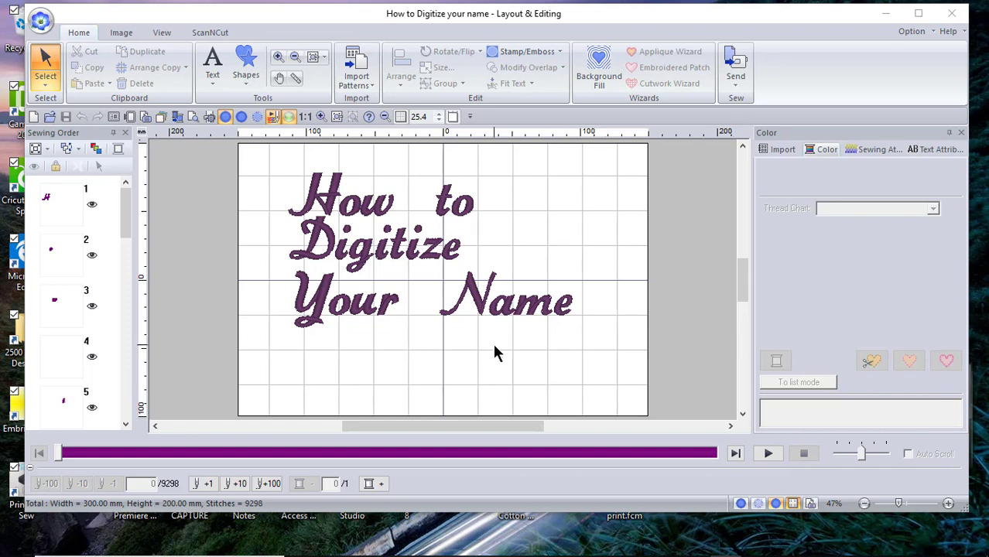
pyautogui.moveTo(324, 268)
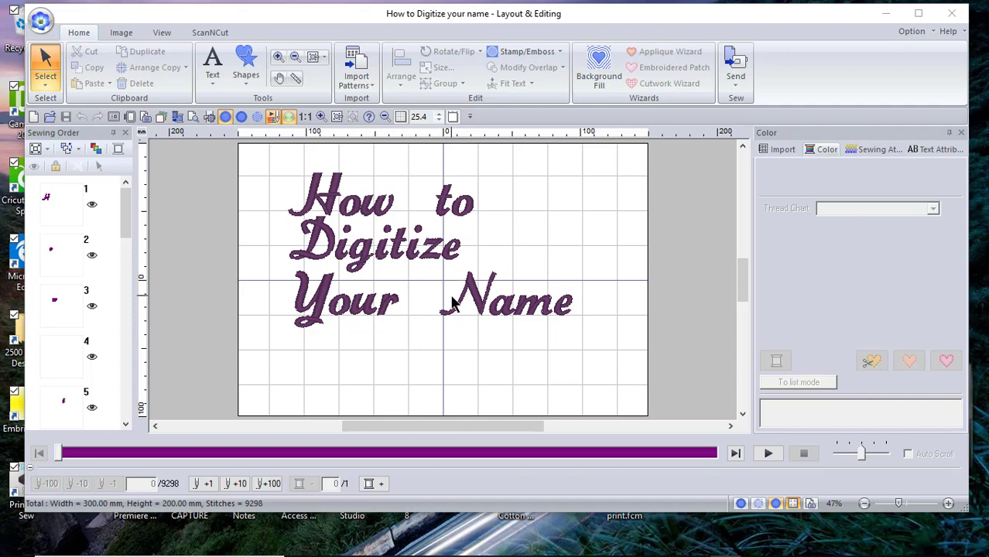
pyautogui.moveTo(456, 267)
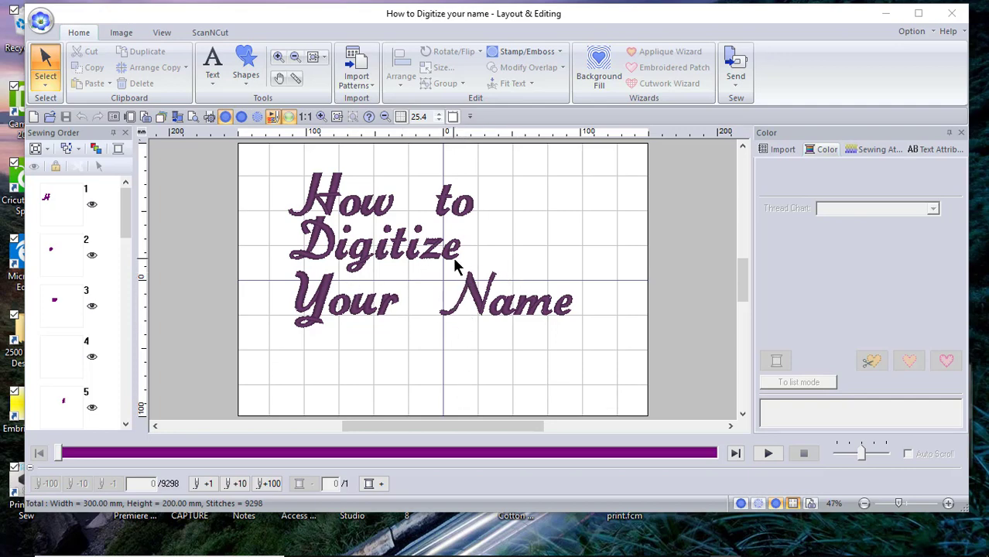
# Start a new blank design and choose the freehand open-curve outline tool with red running stitch.
pyautogui.click(40, 20)
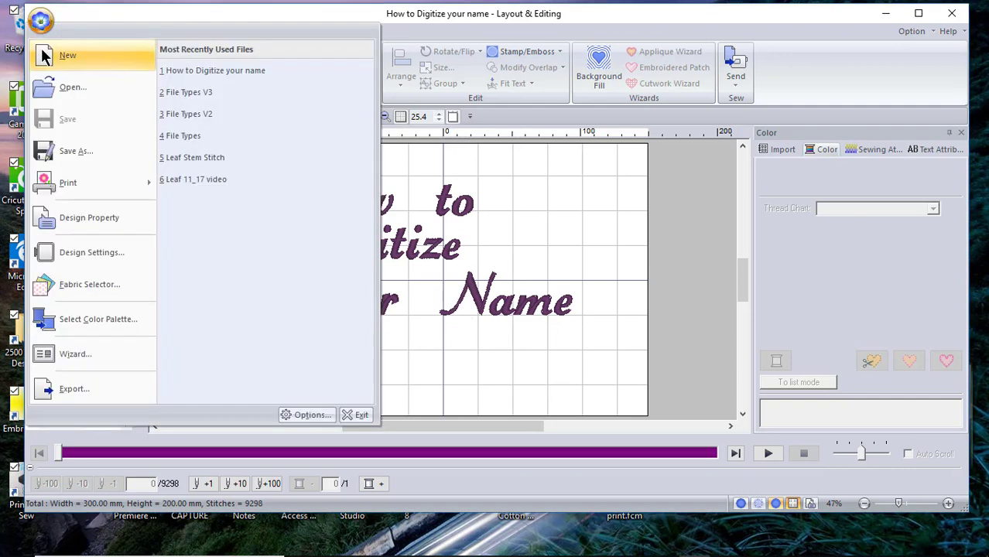
pyautogui.click(68, 55)
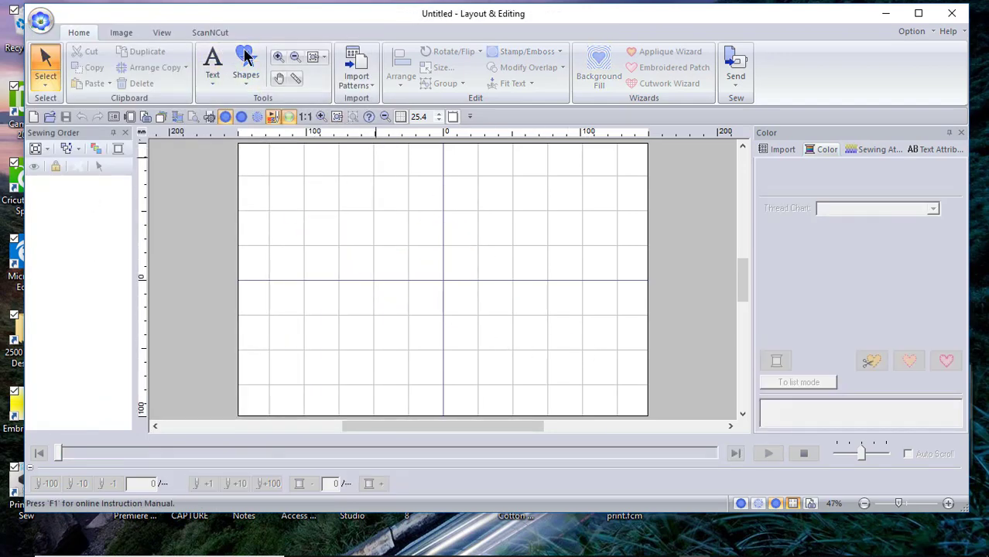
pyautogui.click(245, 65)
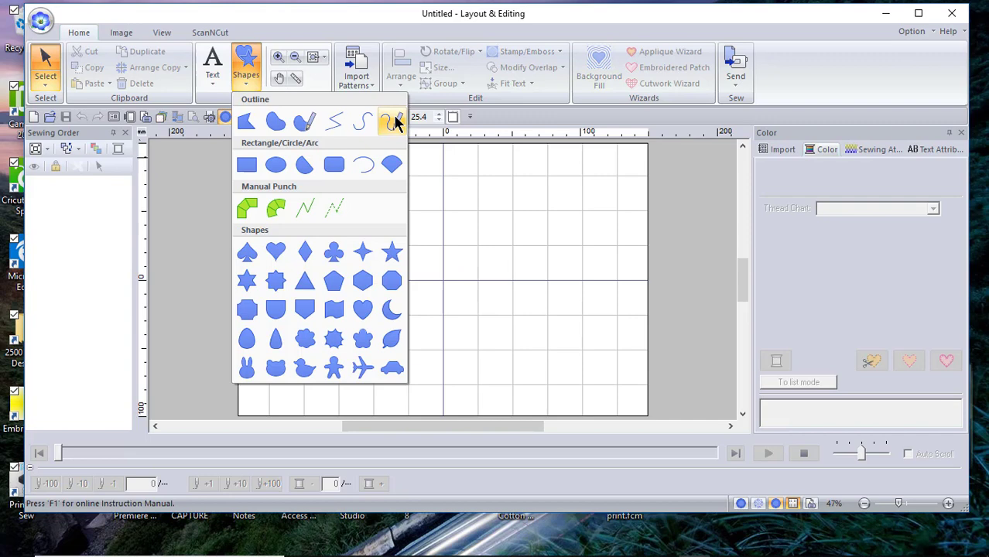
pyautogui.moveTo(390, 122)
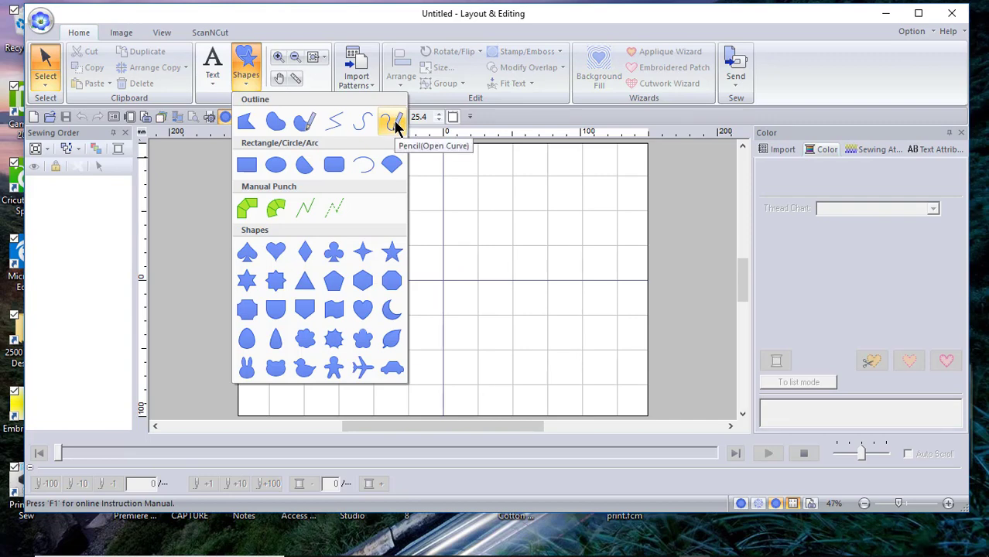
pyautogui.click(390, 120)
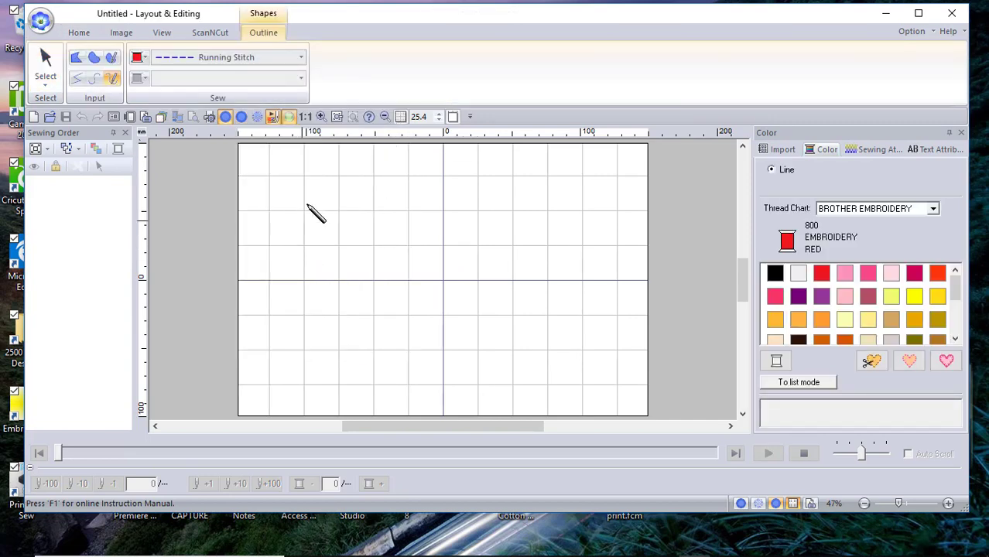
pyautogui.moveTo(325, 188)
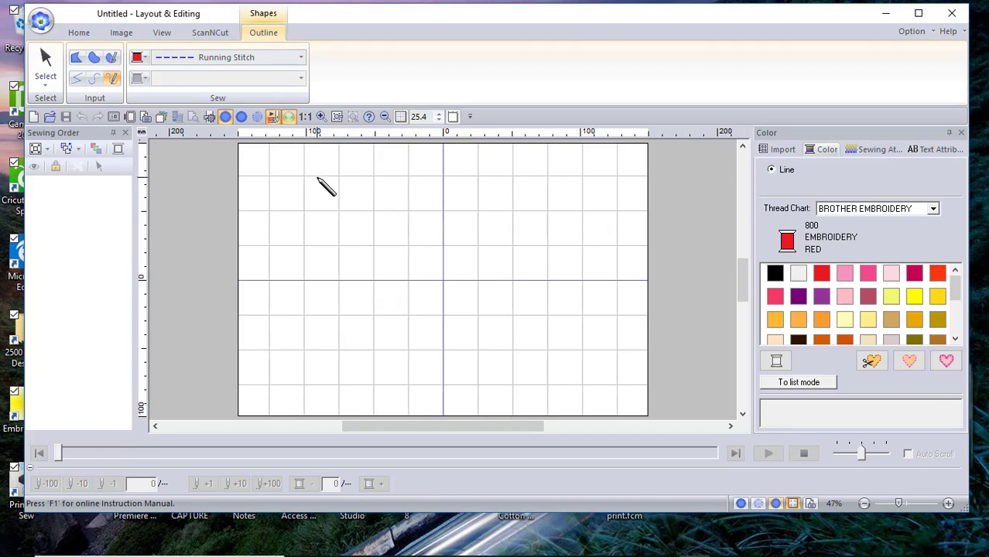
pyautogui.moveTo(335, 187)
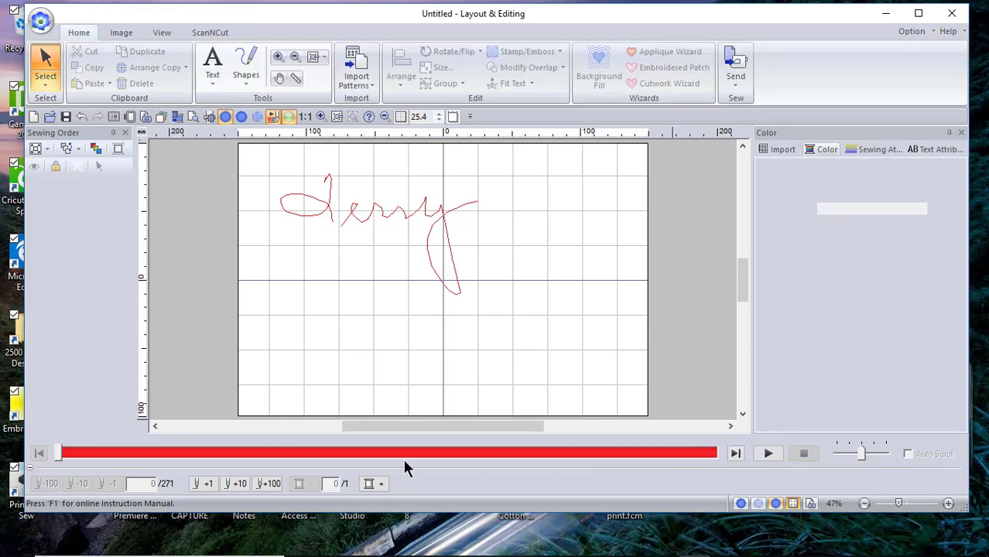
# Preview the stitch-out of Terry, then begin closing the untitled design.
pyautogui.click(768, 454)
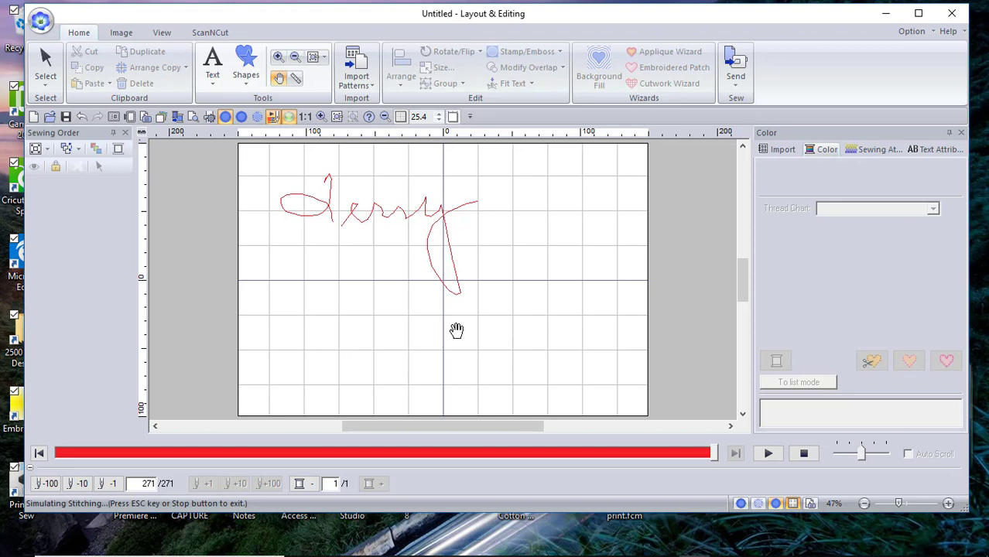
pyautogui.moveTo(431, 300)
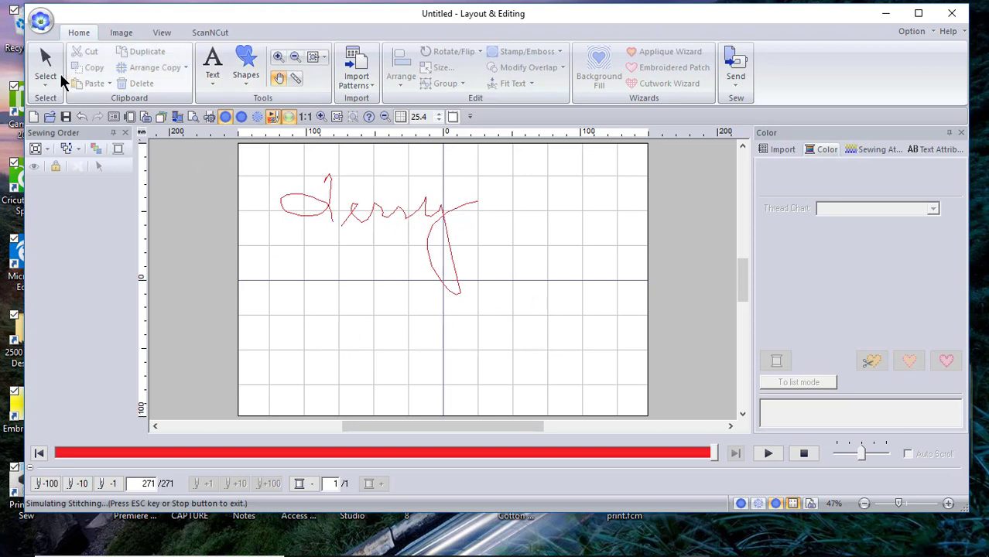
pyautogui.click(40, 22)
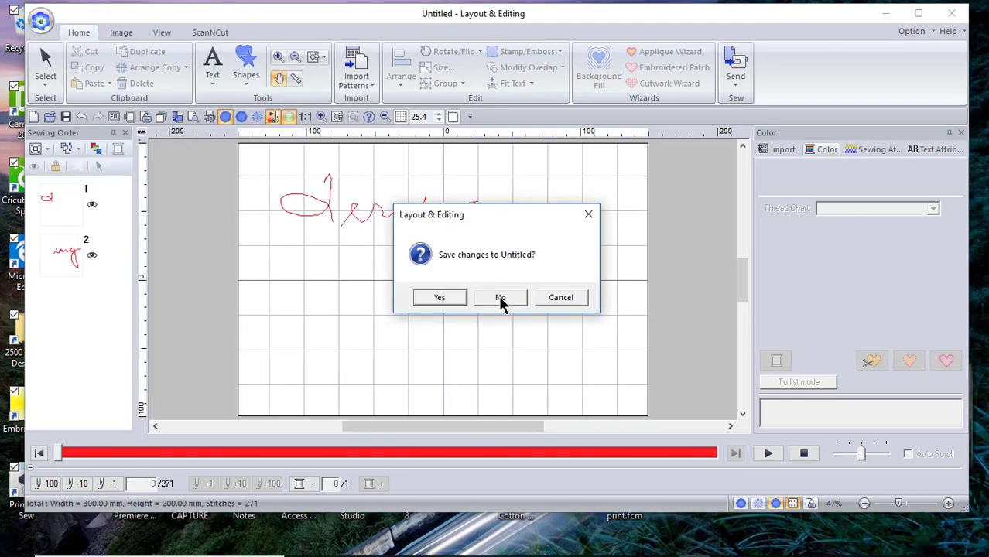
# Close the design without saving and move to the Terry drawing on the CanvasWorkspace mat.
pyautogui.click(500, 297)
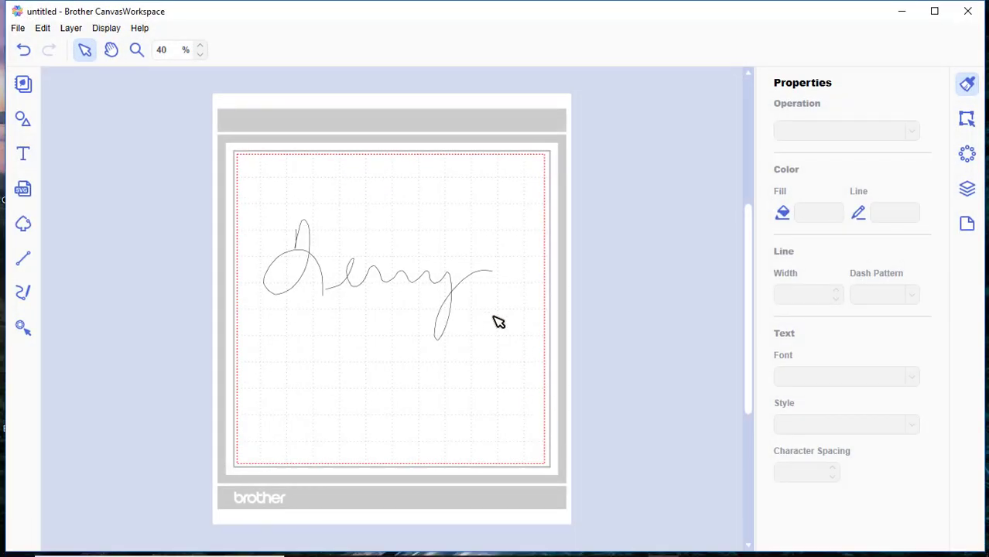
pyautogui.moveTo(464, 345)
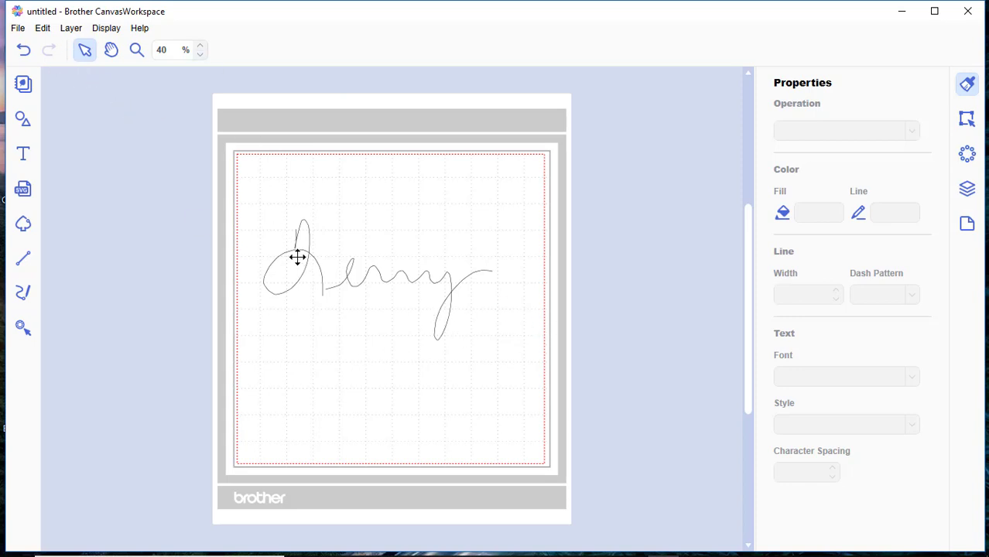
# Start a new blank mat without saving and choose the Freehand Path tool.
pyautogui.click(17, 28)
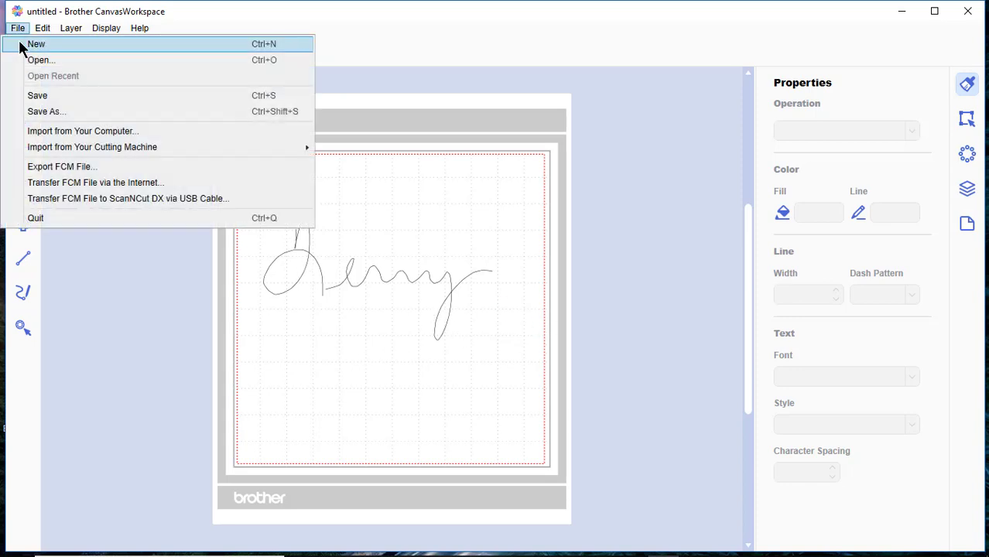
pyautogui.click(36, 44)
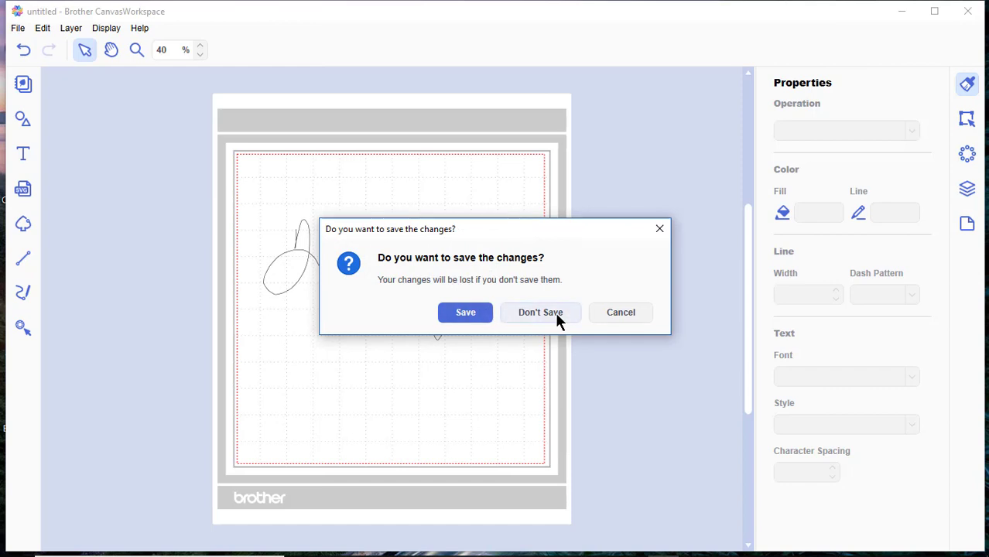
pyautogui.click(540, 312)
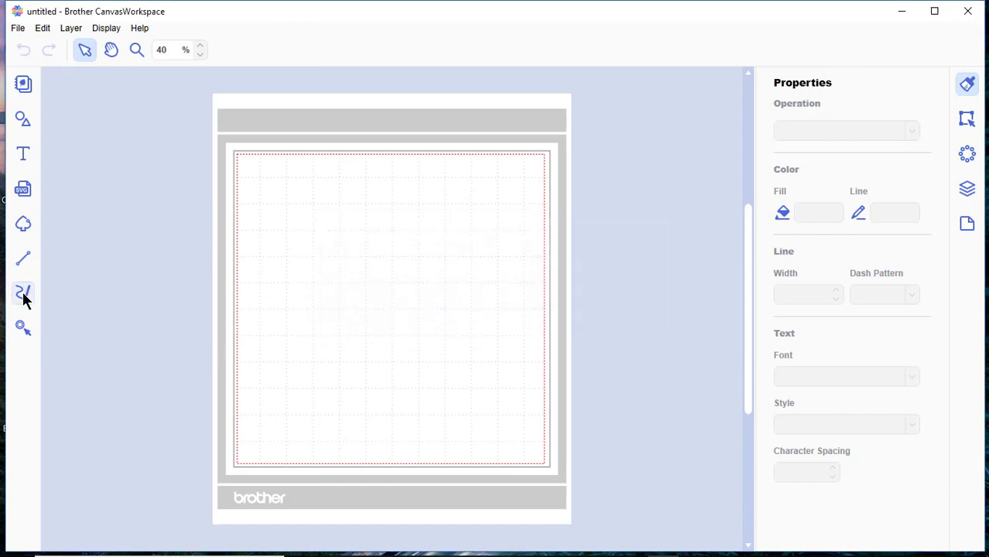
pyautogui.moveTo(23, 297)
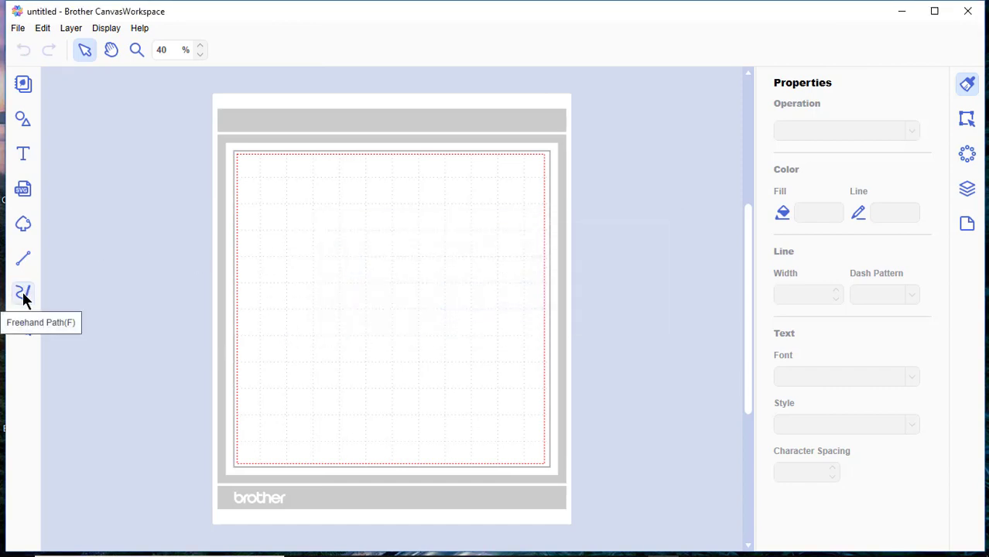
pyautogui.click(23, 293)
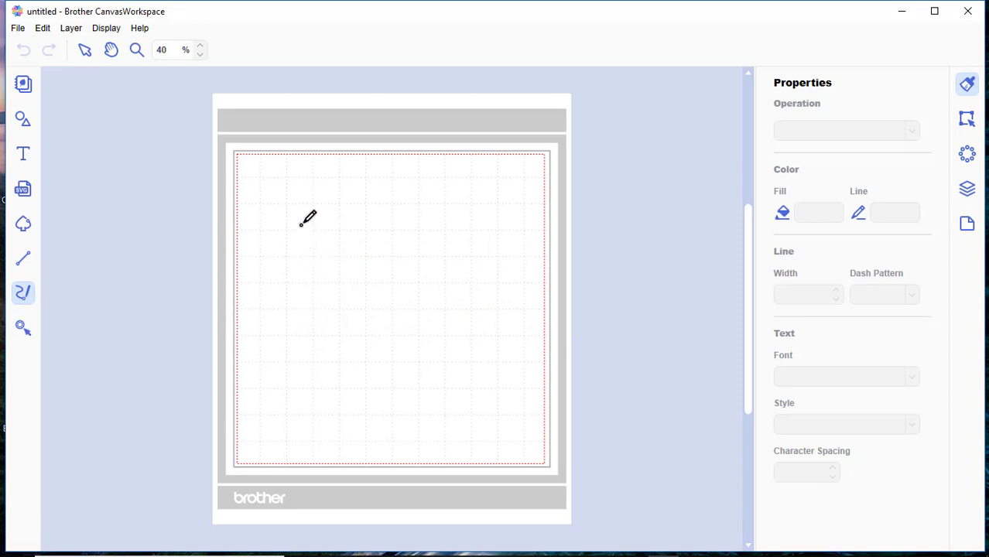
# Write Terry freehand at upper left: the T, then erry ending in the y's long tail.
pyautogui.moveTo(300, 220); pyautogui.dragTo(302, 263)
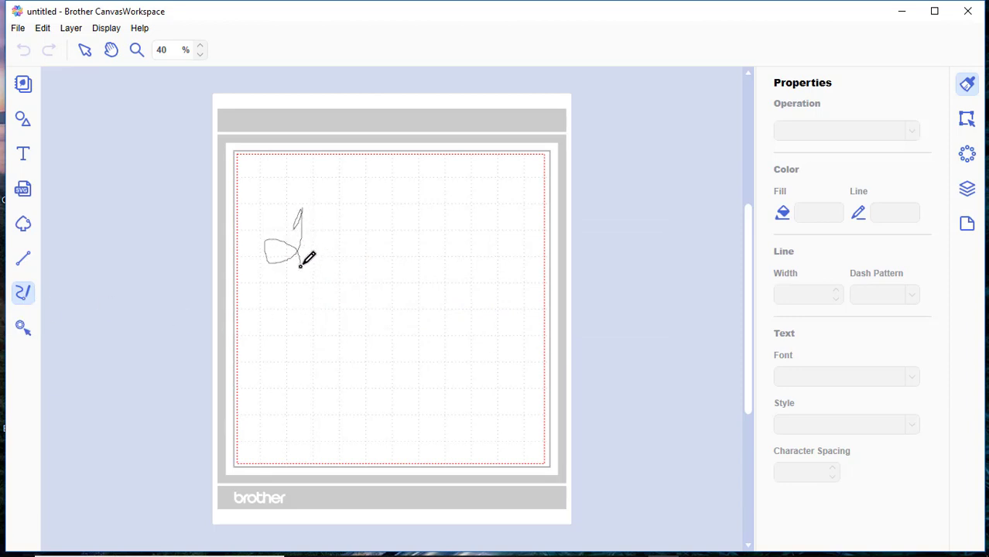
pyautogui.moveTo(302, 263); pyautogui.dragTo(364, 232)
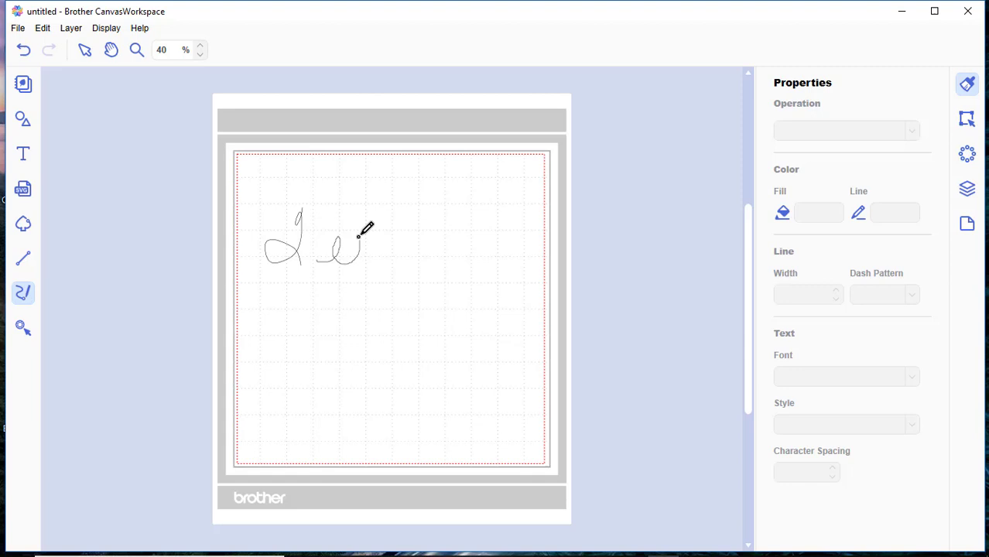
pyautogui.moveTo(356, 247); pyautogui.dragTo(415, 236)
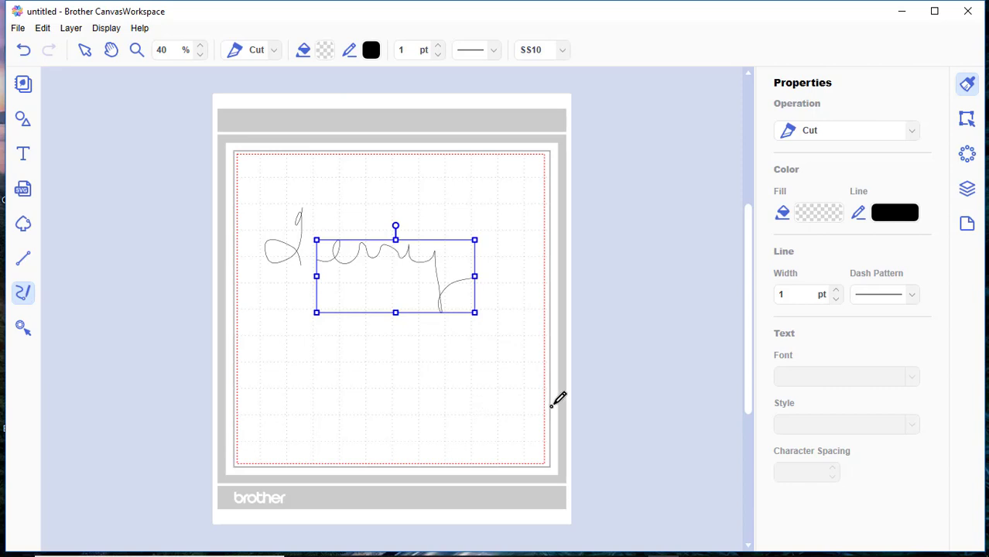
pyautogui.moveTo(455, 395)
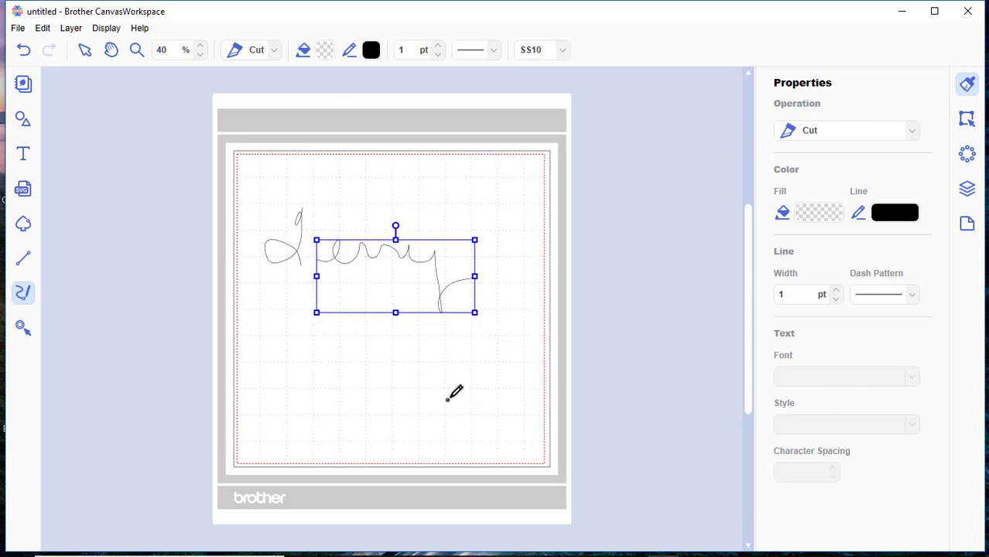
pyautogui.moveTo(499, 394)
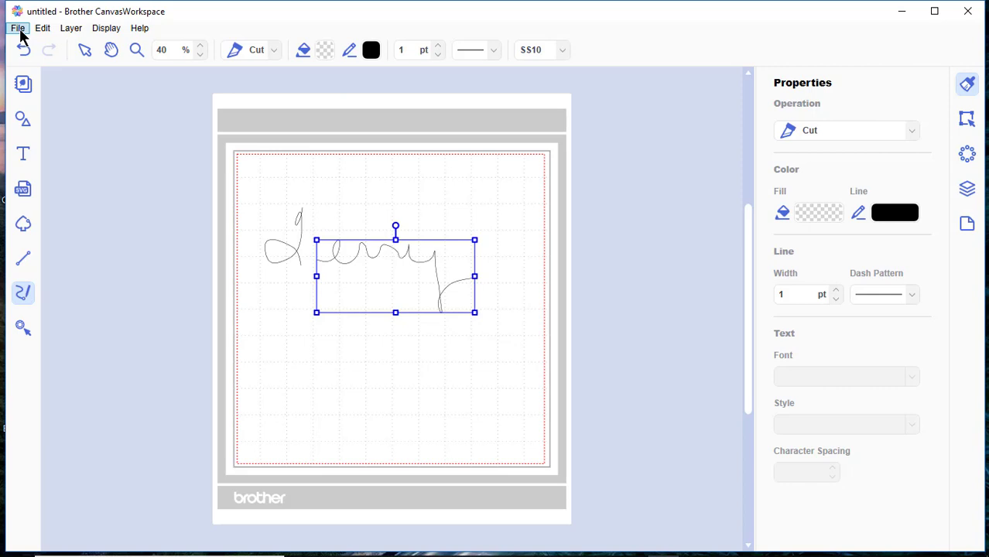
# Start over on a blank mat and set the signature's Operation to Draw instead of Cut.
pyautogui.click(17, 28)
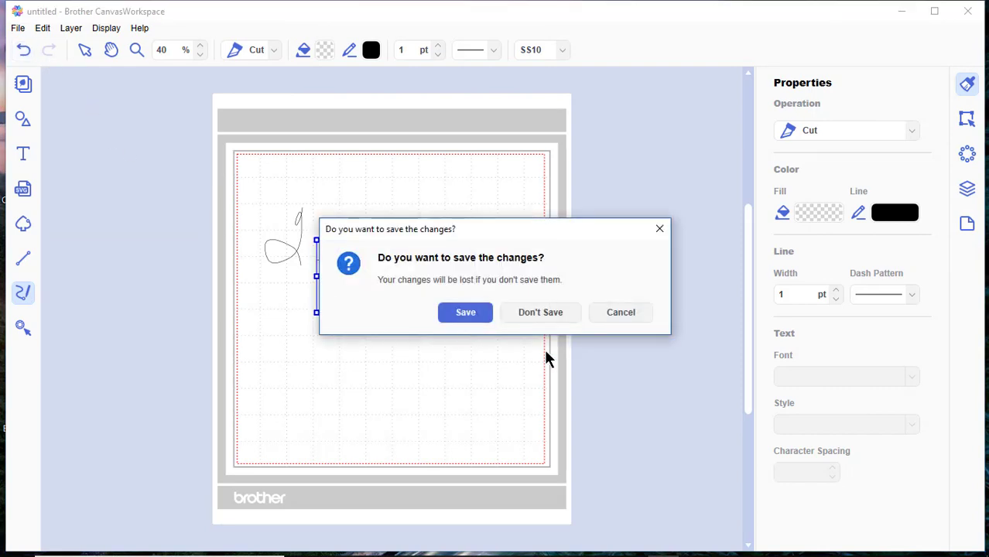
pyautogui.click(541, 313)
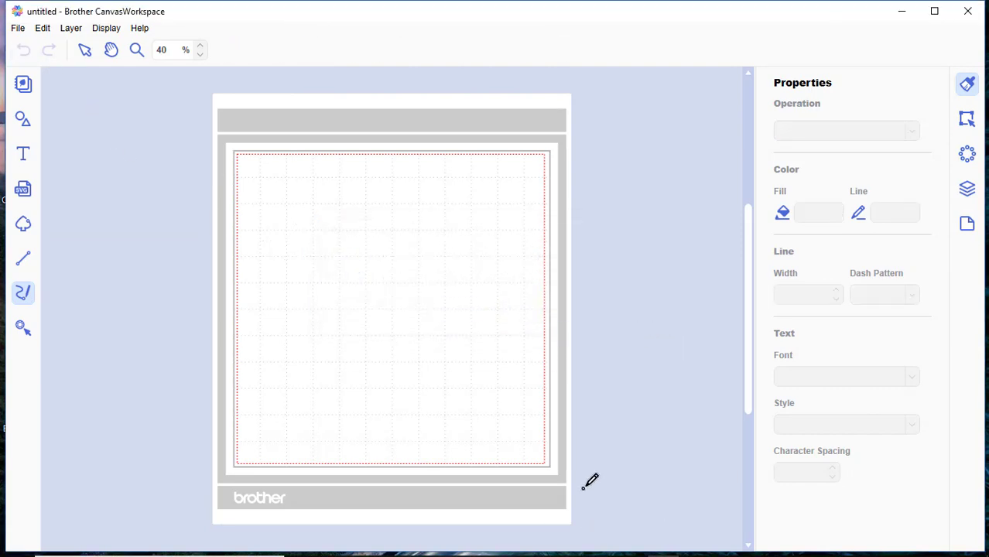
pyautogui.moveTo(399, 249)
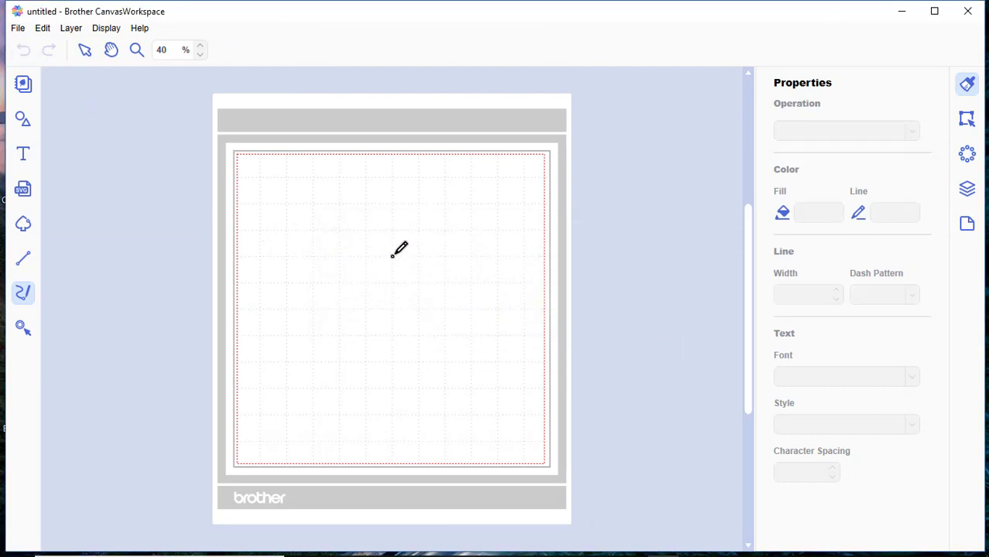
pyautogui.moveTo(684, 244)
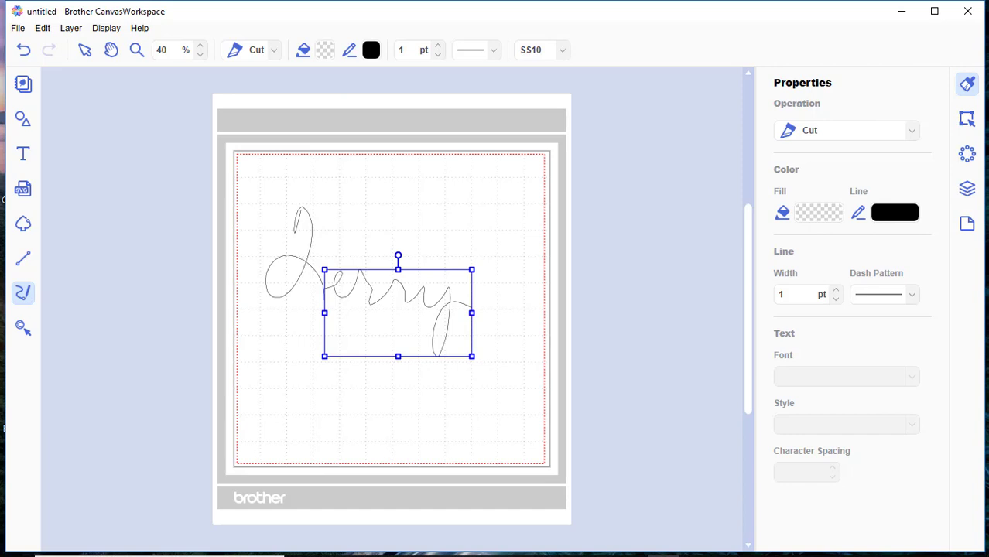
pyautogui.moveTo(538, 313)
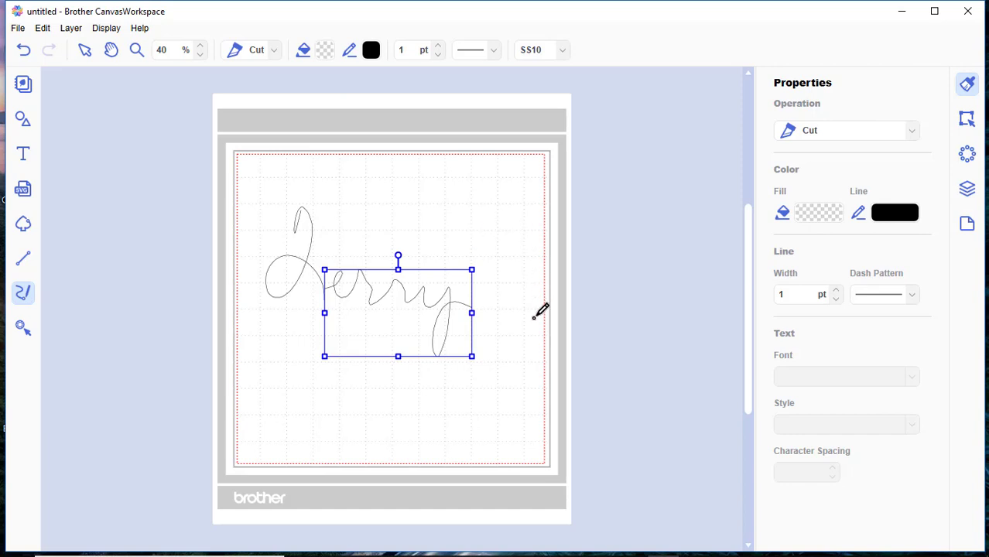
pyautogui.moveTo(607, 281)
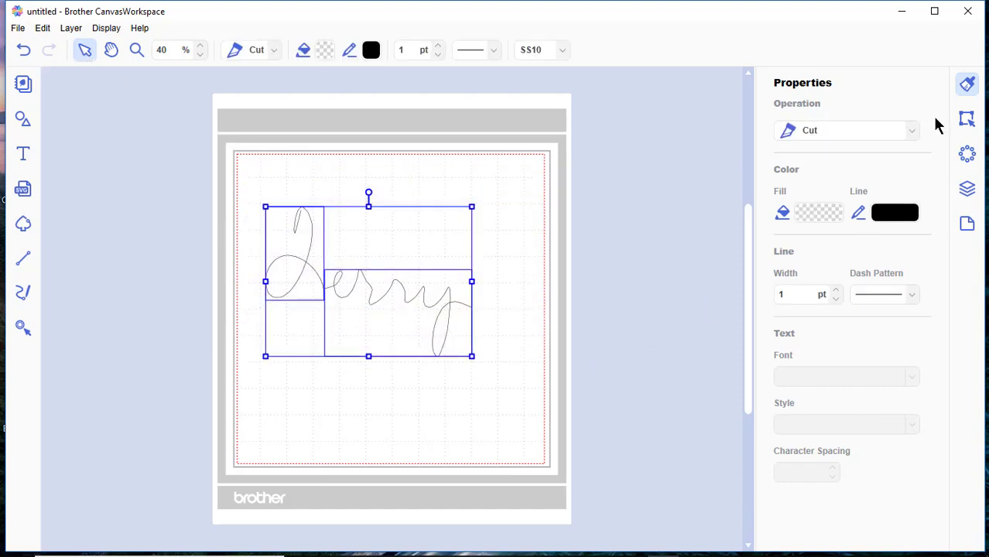
pyautogui.click(912, 130)
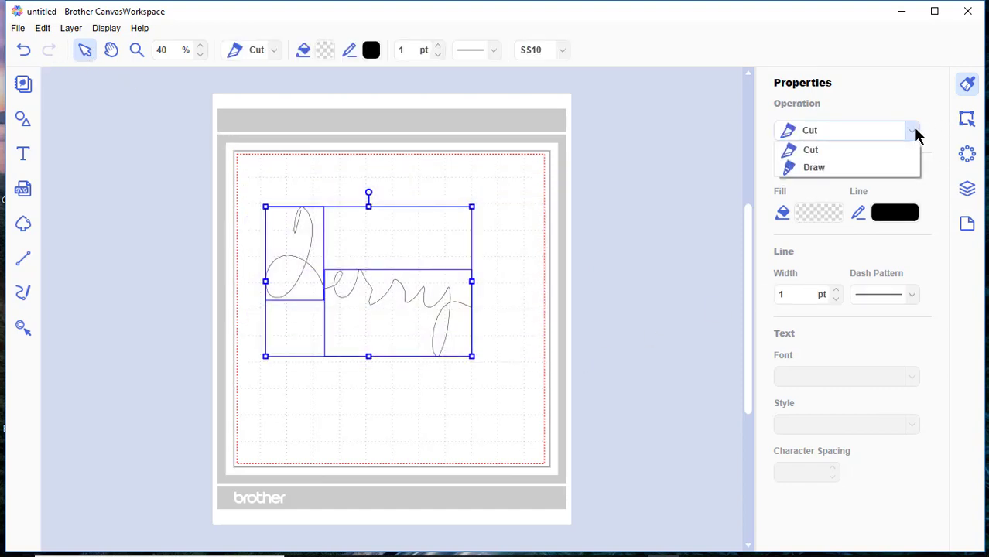
pyautogui.moveTo(815, 167)
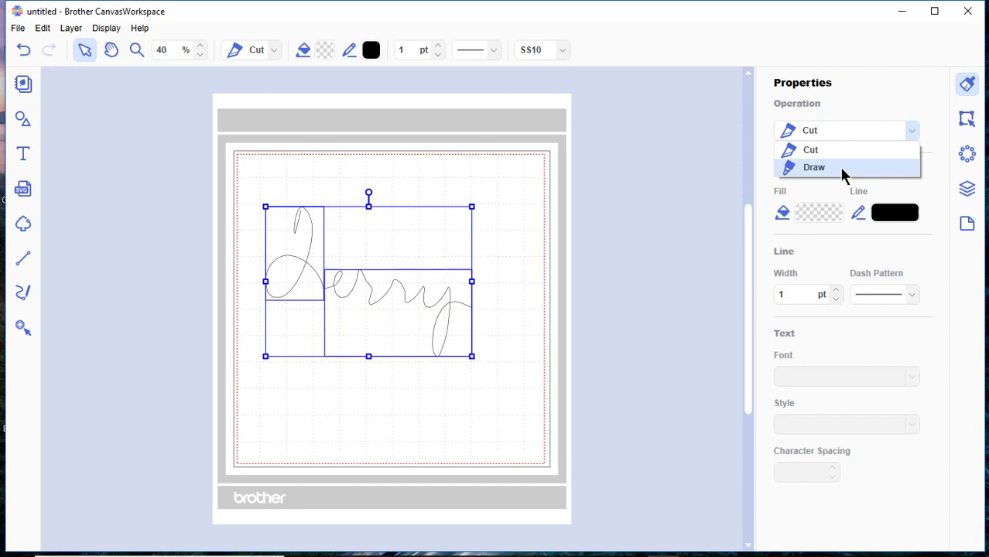
pyautogui.click(815, 167)
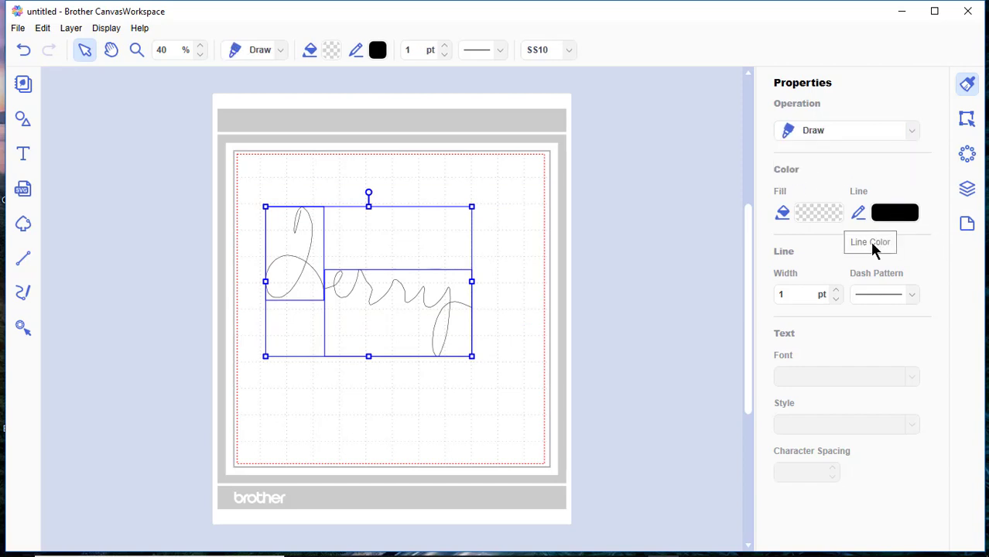
pyautogui.moveTo(591, 275)
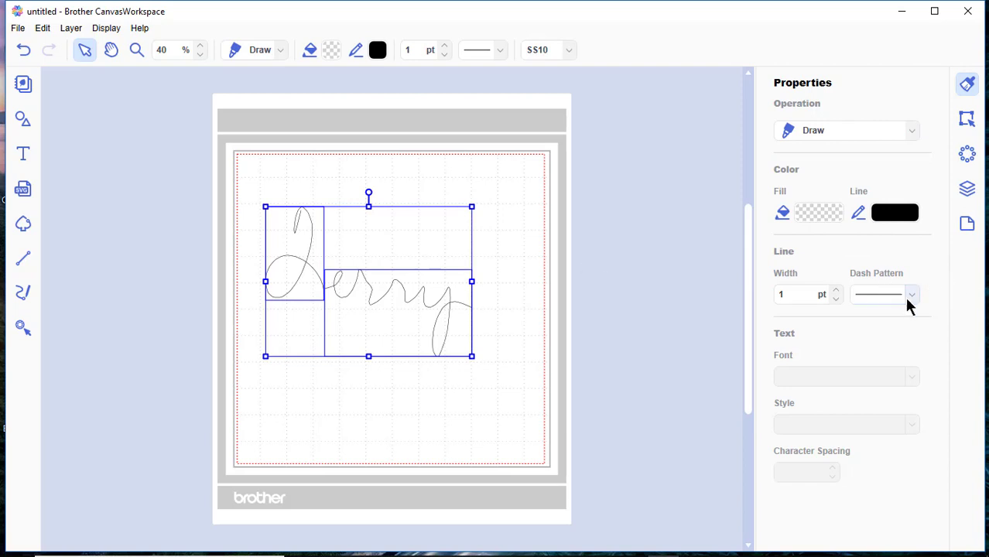
pyautogui.moveTo(836, 296)
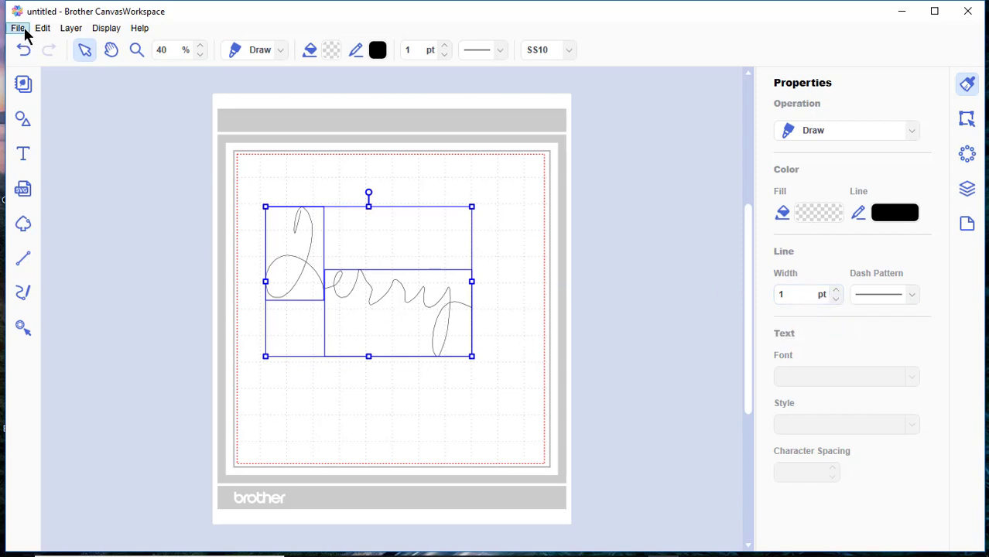
# Export the design as an FCM file, replacing the existing signature file.
pyautogui.click(17, 28)
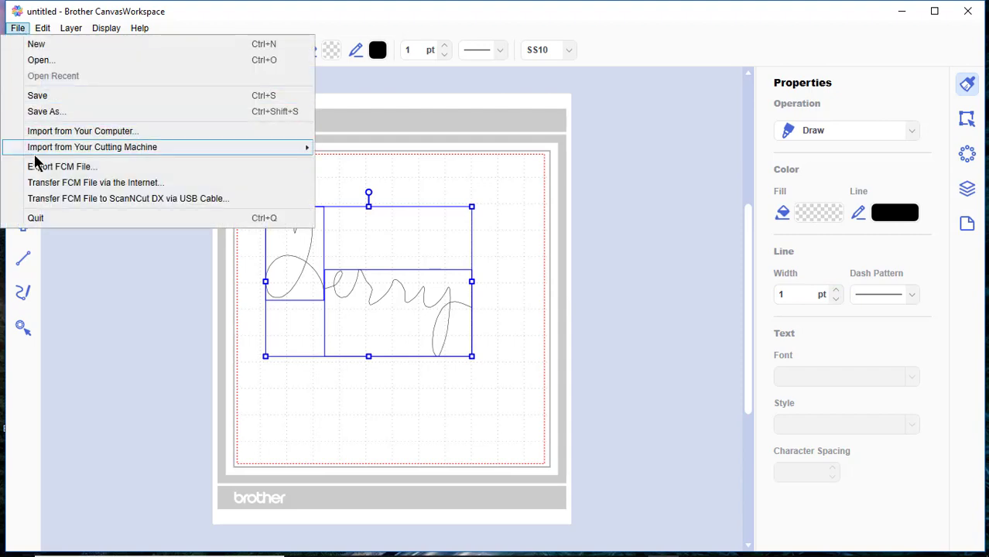
pyautogui.click(91, 148)
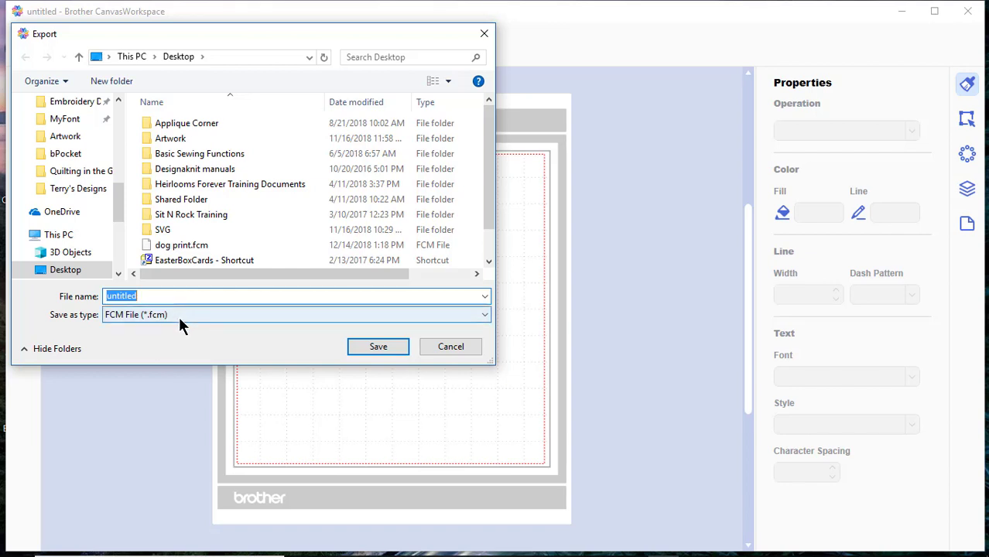
pyautogui.write('Te')
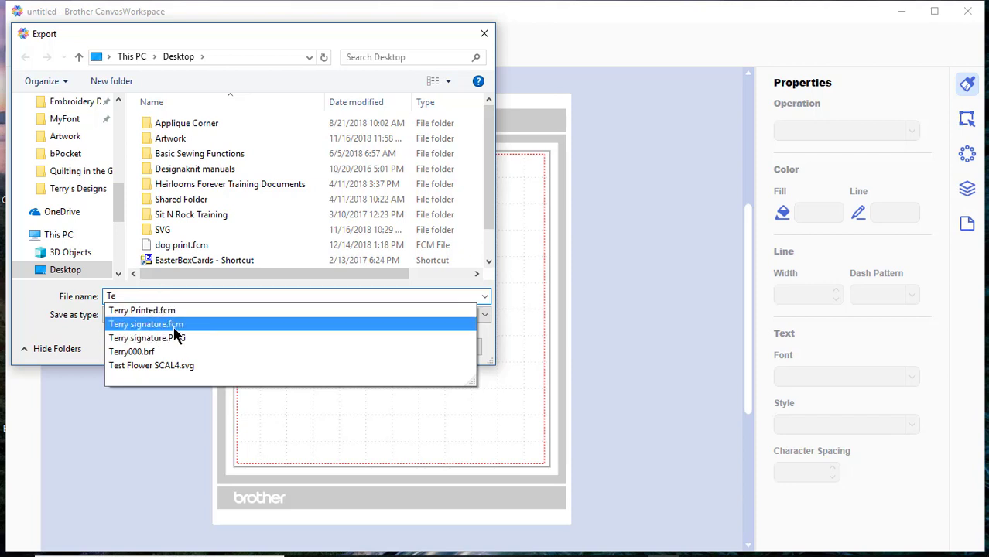
pyautogui.click(146, 323)
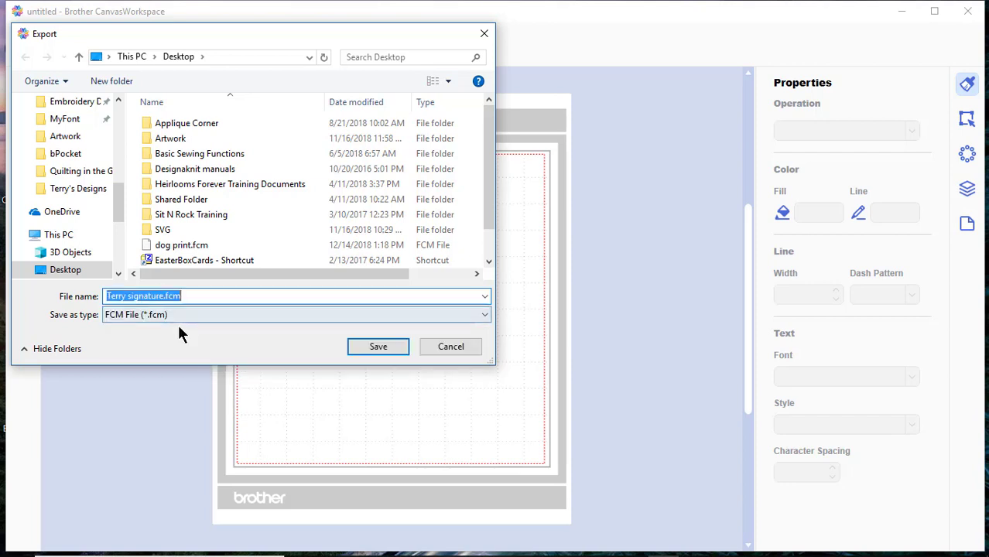
pyautogui.click(378, 347)
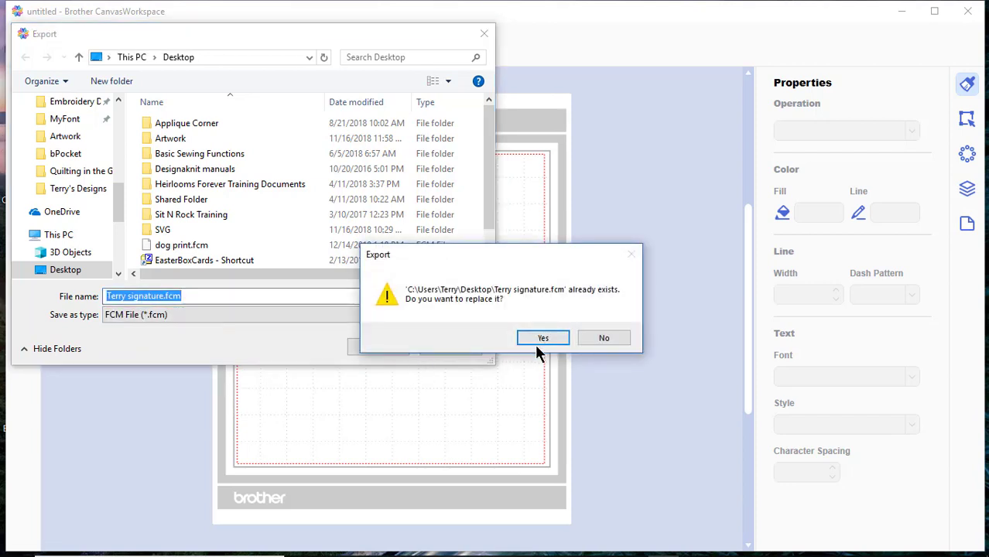
pyautogui.click(542, 338)
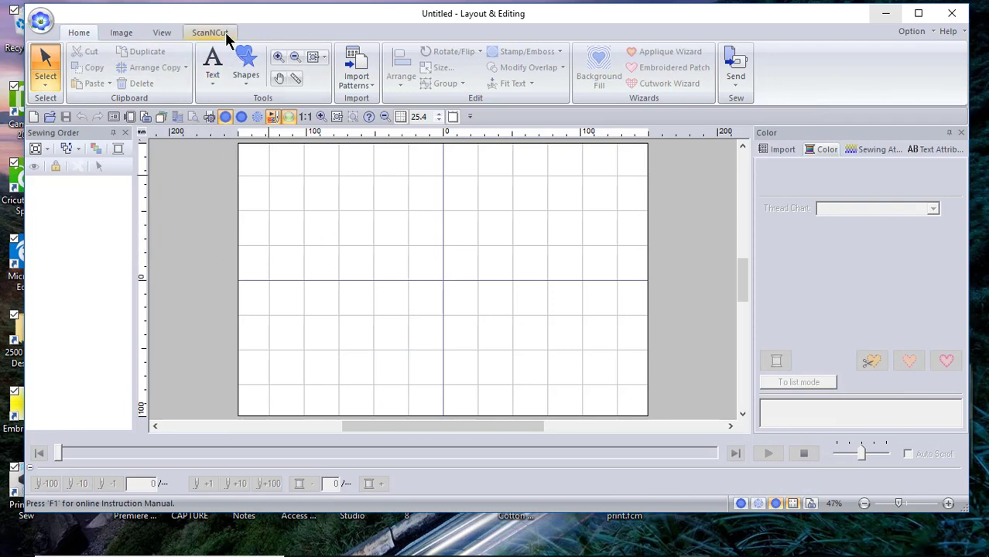
# Import the signature .fcm file onto the PE-Design page via the ScanNCut tools.
pyautogui.click(210, 33)
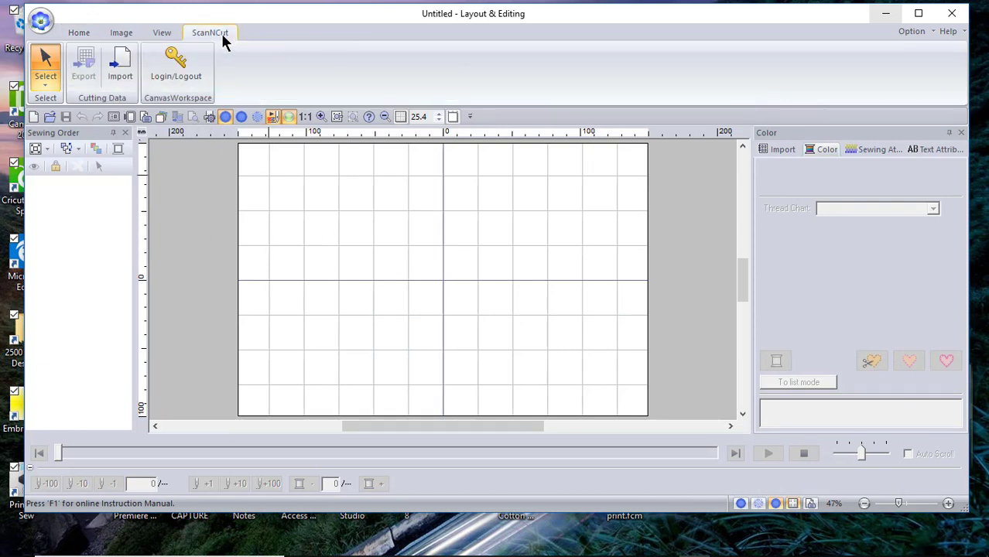
pyautogui.click(121, 65)
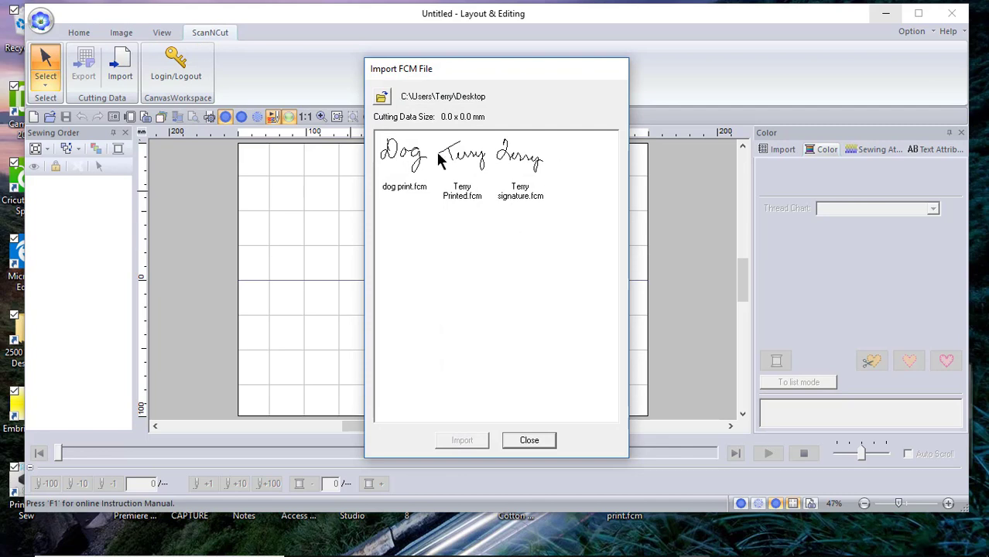
pyautogui.moveTo(527, 171)
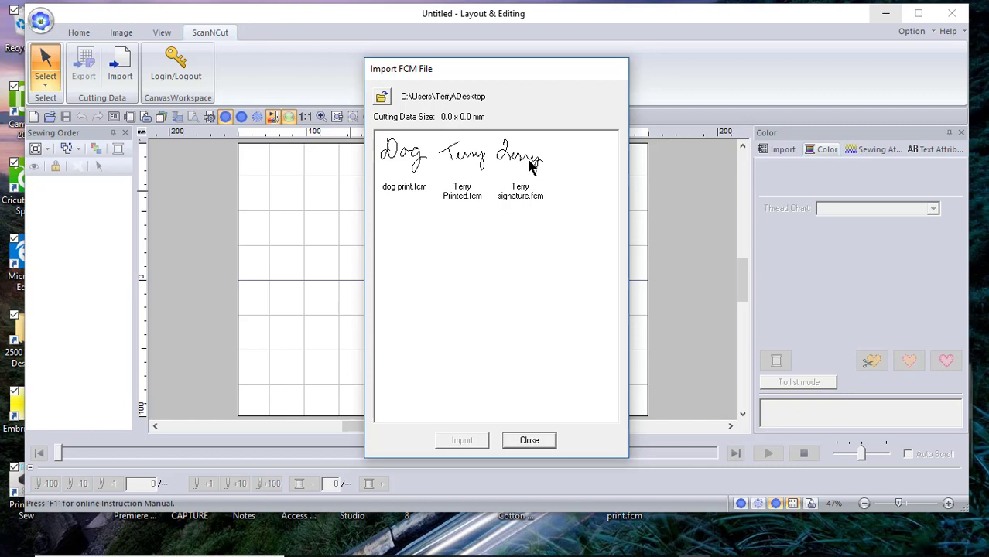
pyautogui.click(520, 162)
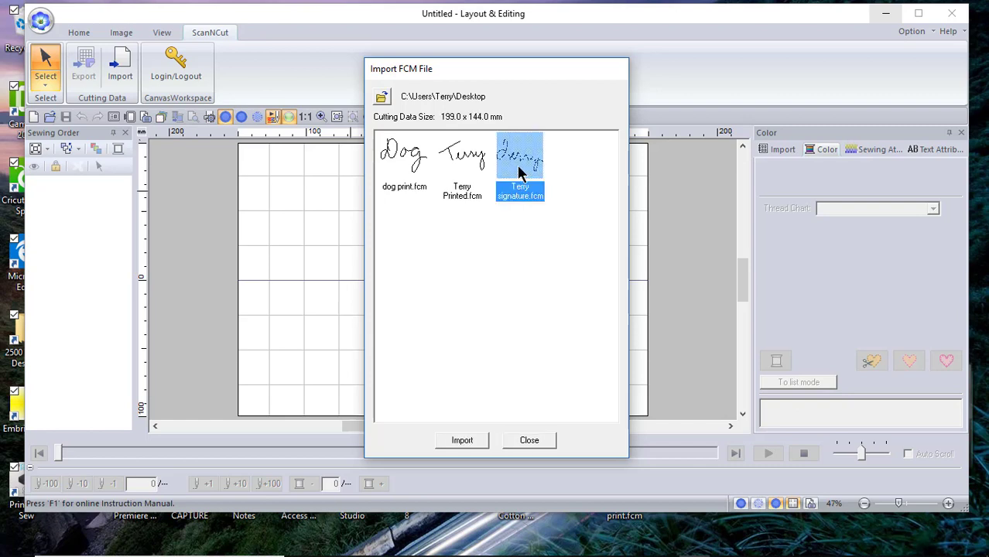
pyautogui.click(461, 440)
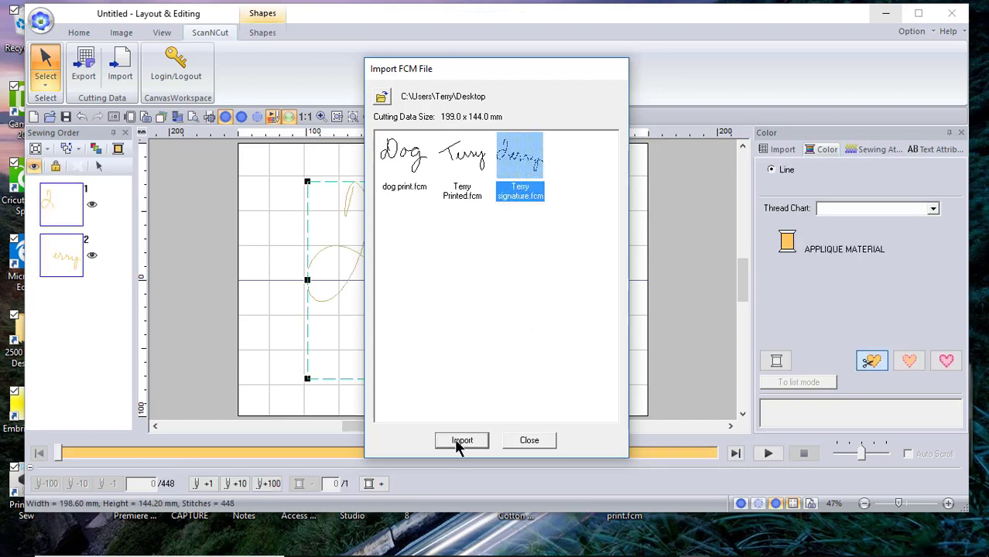
pyautogui.moveTo(542, 449)
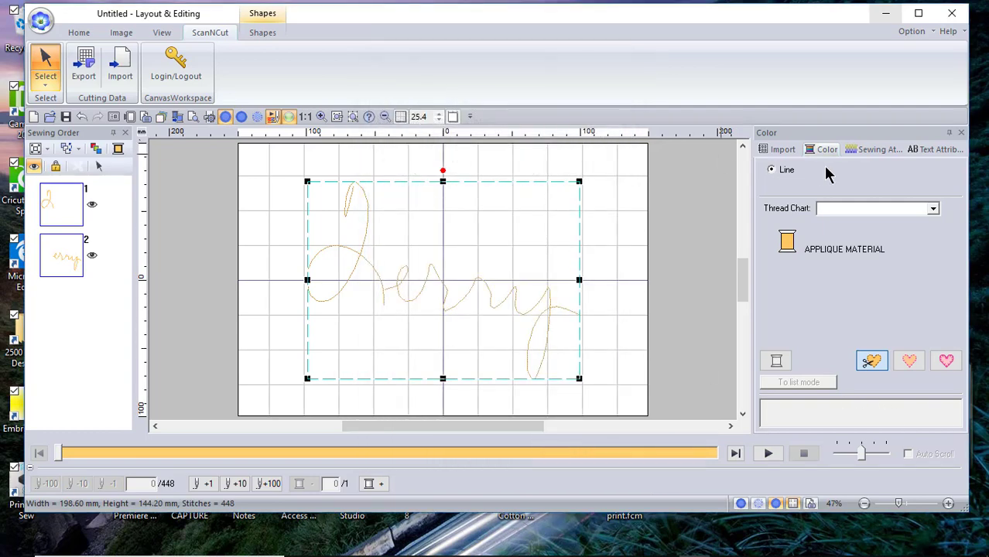
# Make the signature line red with a Stem Stitch and show its sewing attributes.
pyautogui.click(263, 32)
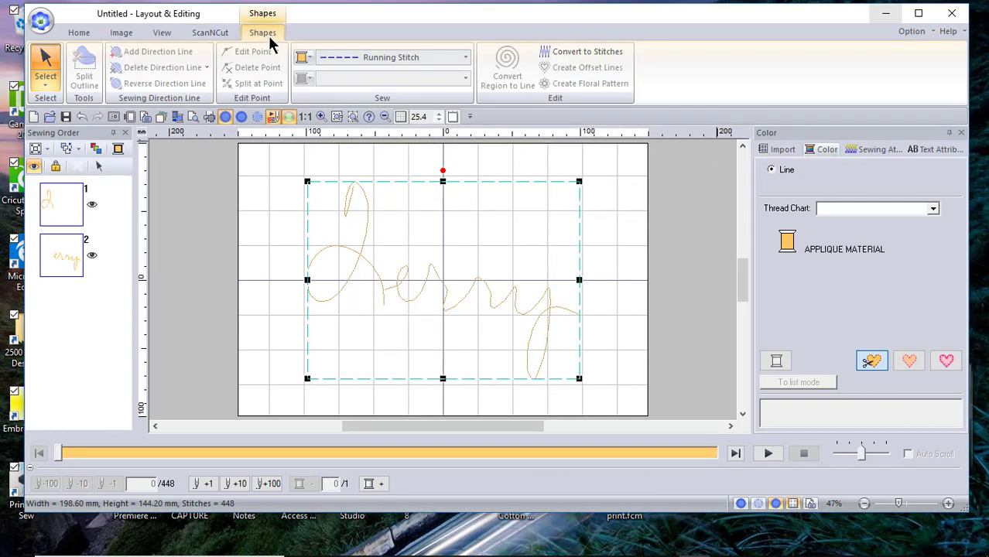
pyautogui.click(302, 56)
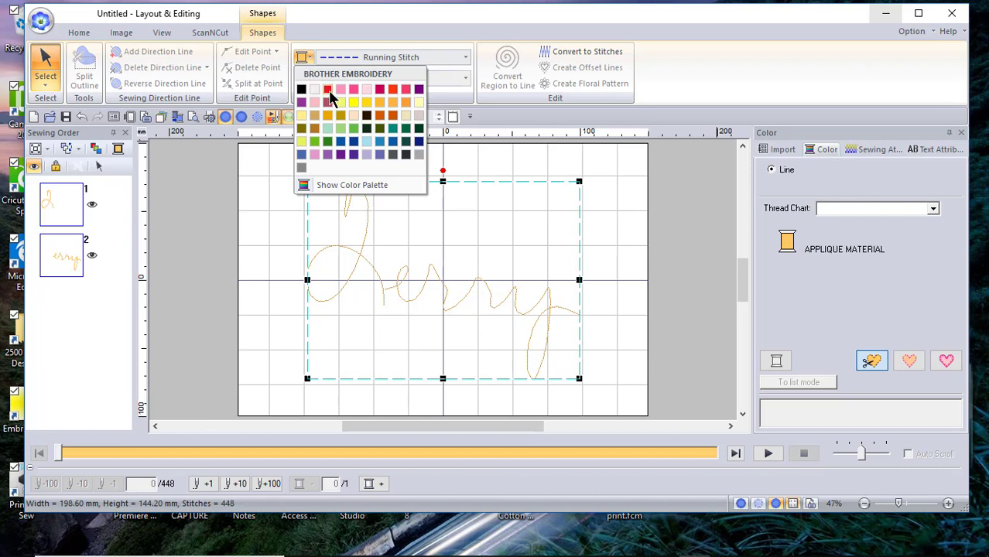
pyautogui.click(328, 89)
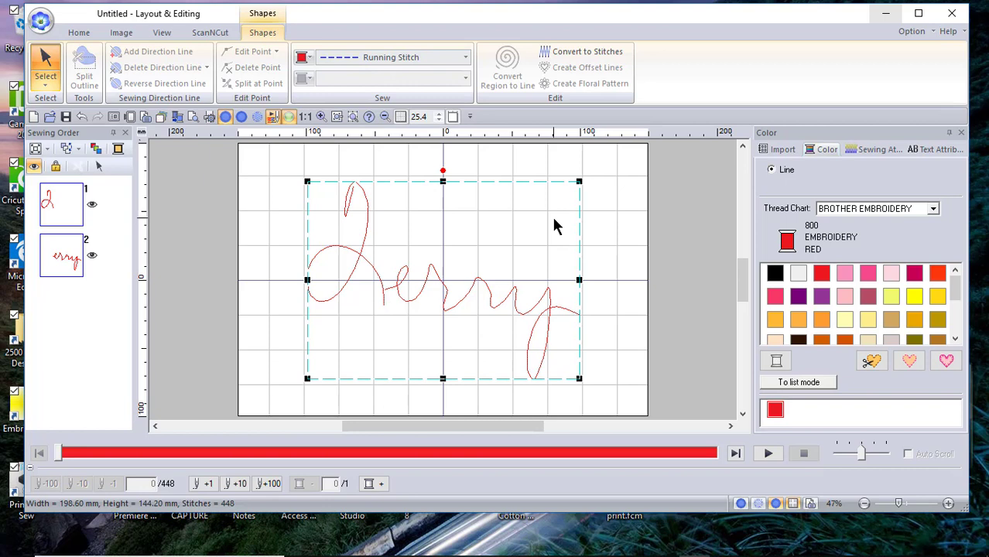
pyautogui.click(464, 56)
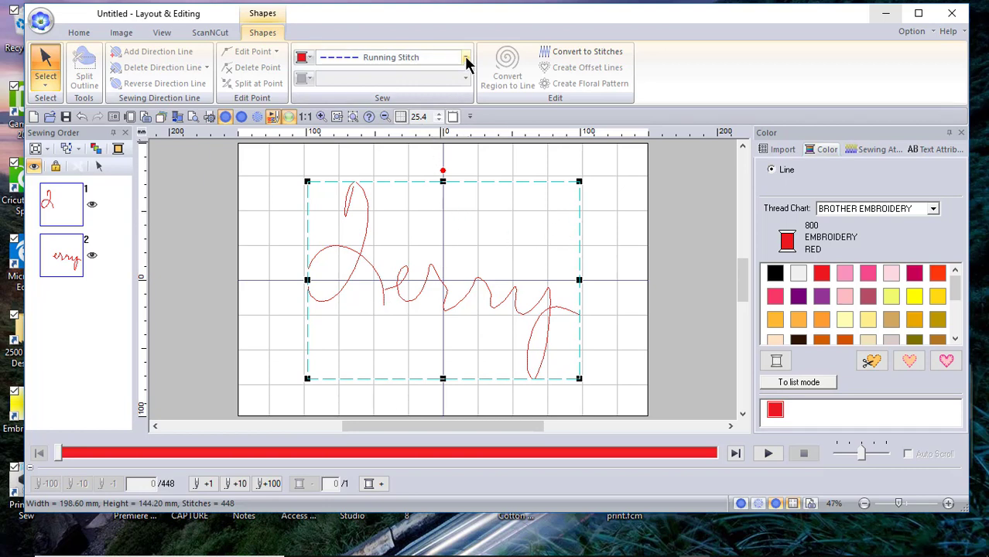
pyautogui.click(464, 55)
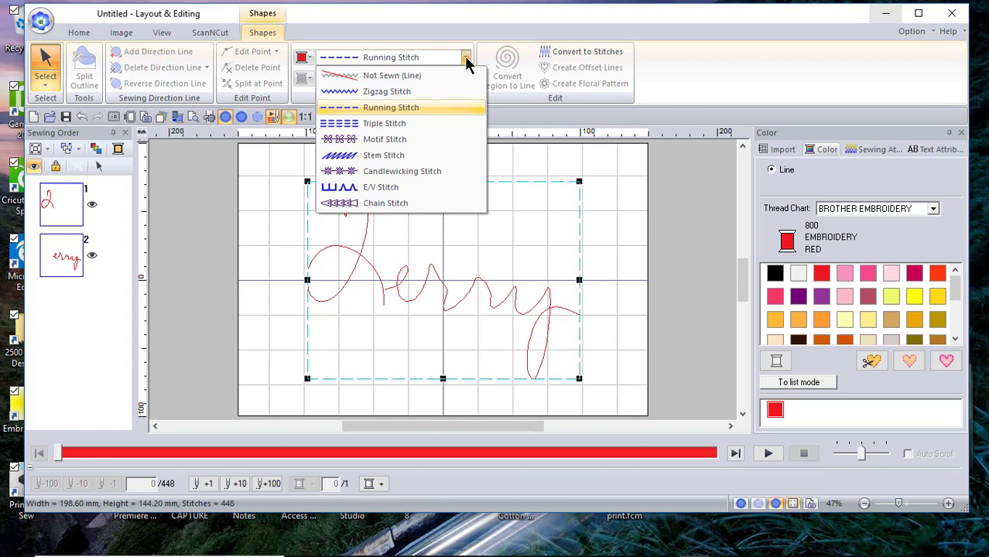
pyautogui.moveTo(432, 154)
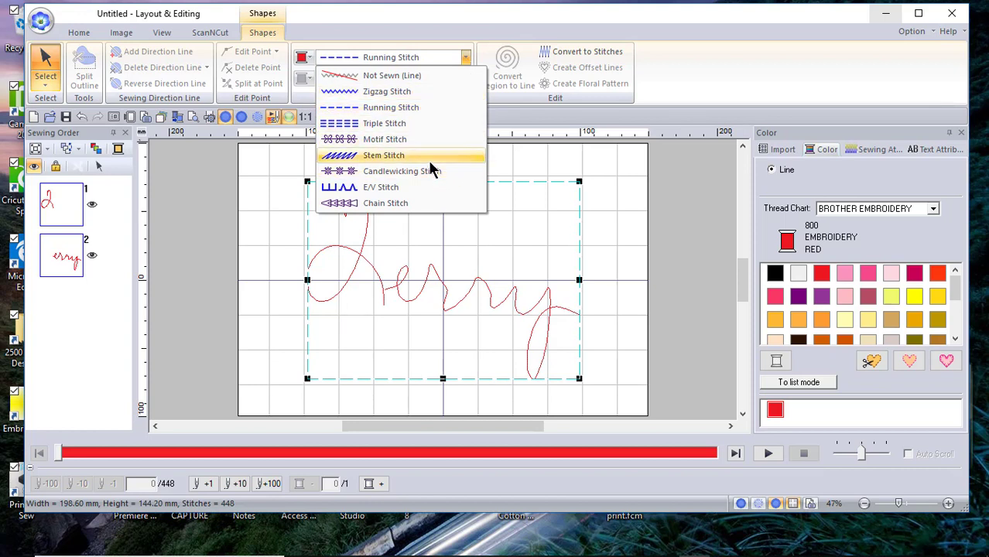
pyautogui.click(384, 155)
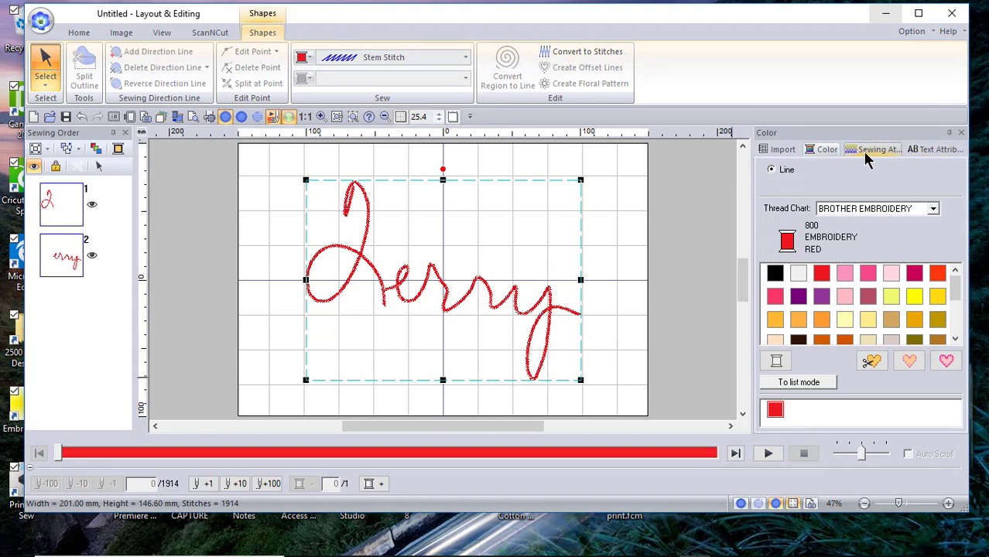
pyautogui.click(877, 149)
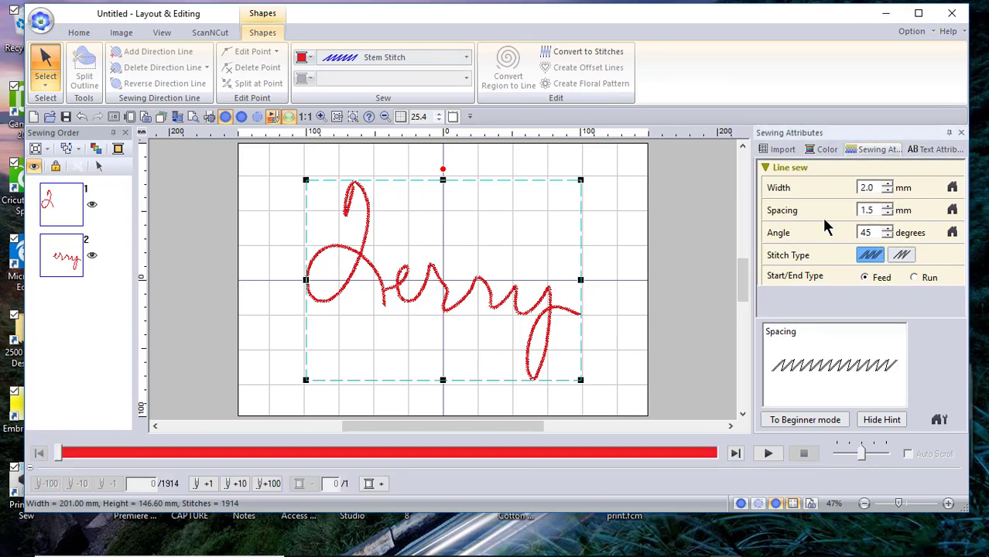
pyautogui.moveTo(585, 390)
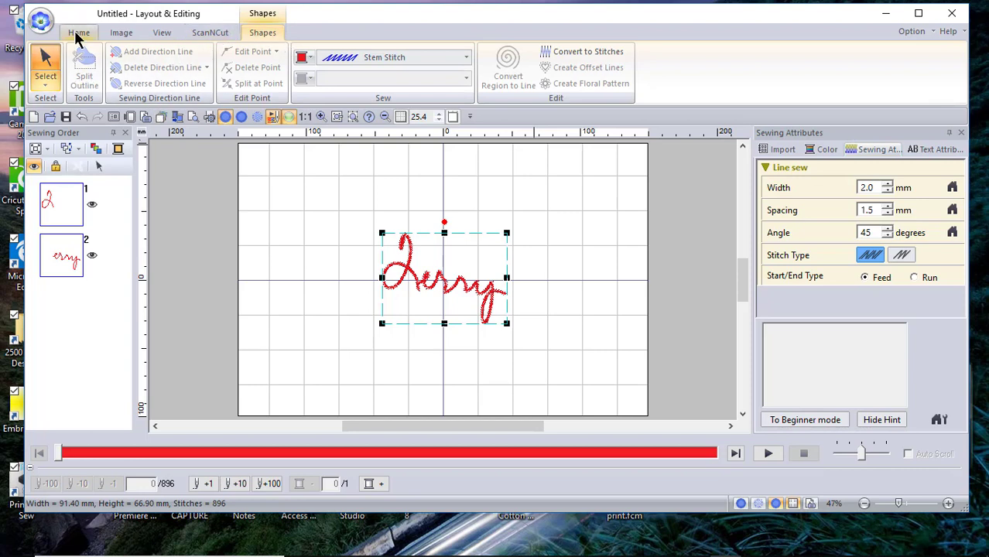
# Choose the rectangle from the Home tab Shapes gallery to frame the signature.
pyautogui.click(77, 32)
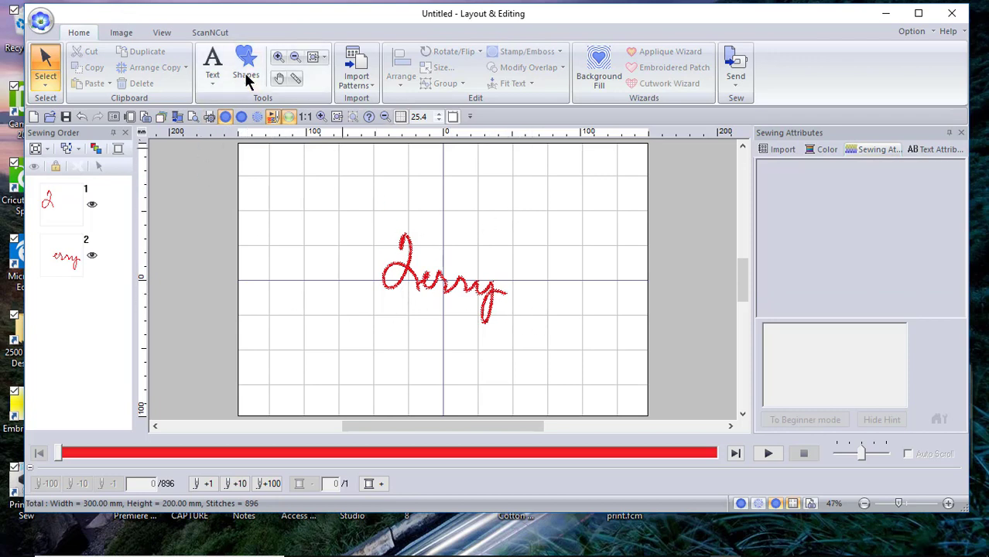
pyautogui.click(247, 65)
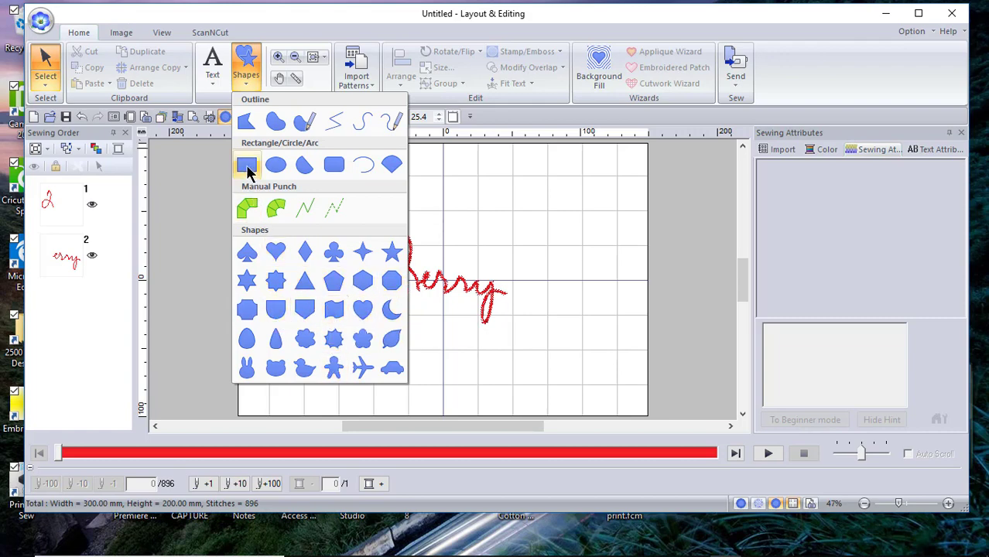
pyautogui.moveTo(246, 164)
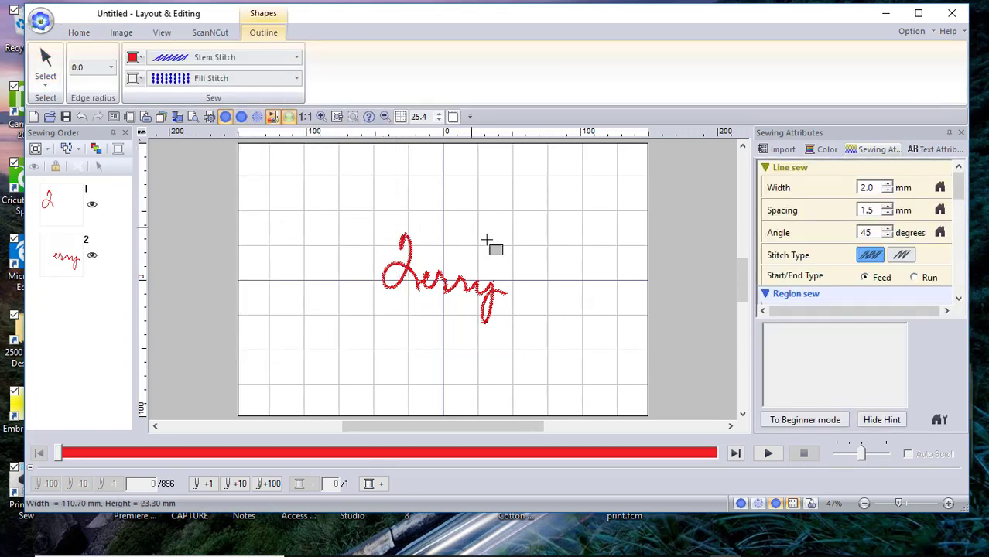
pyautogui.click(263, 32)
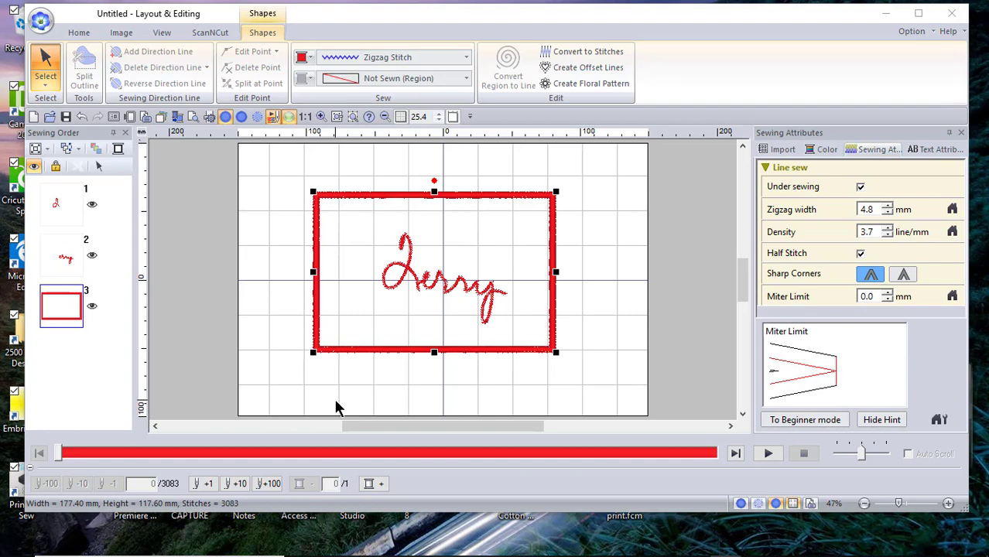
pyautogui.moveTo(387, 370)
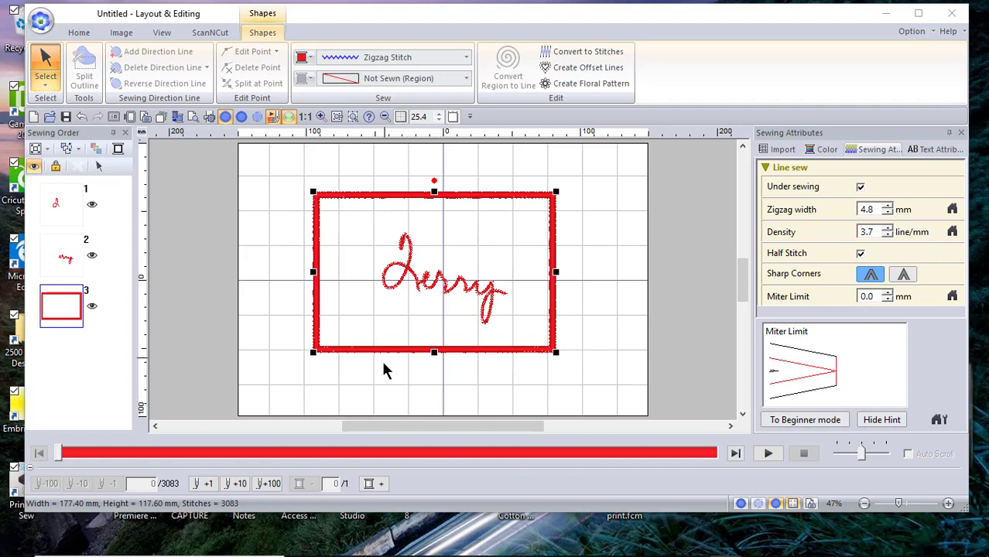